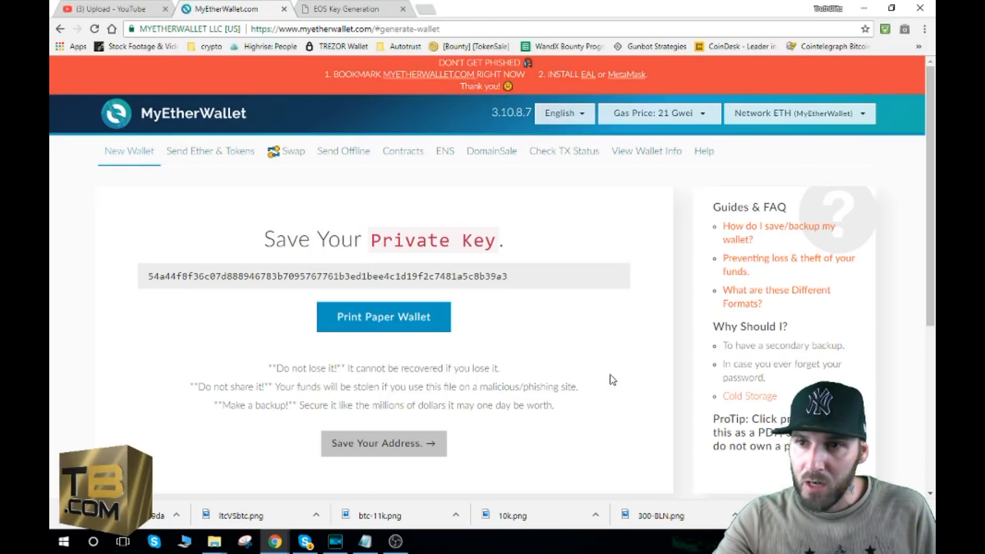
mouse_move(644, 405)
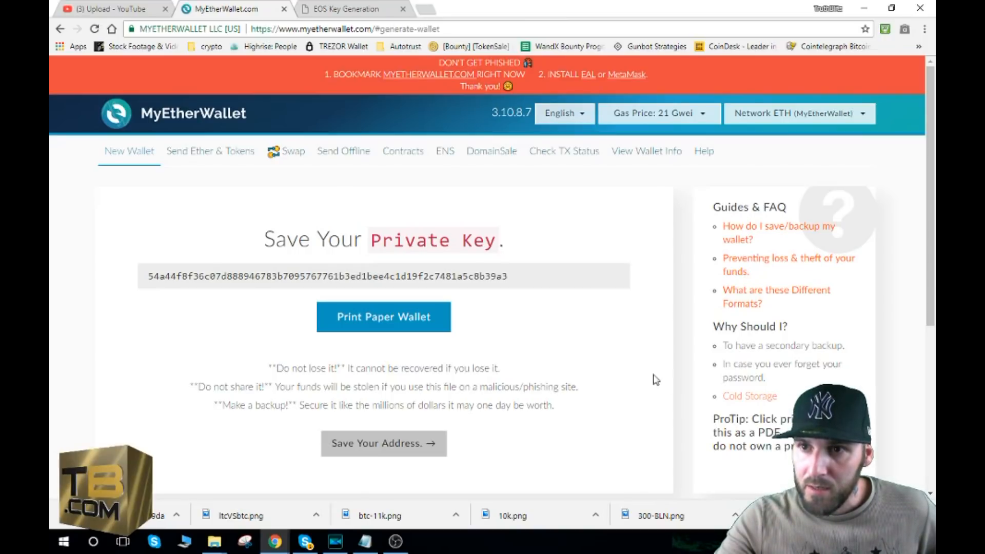
mouse_move(614, 198)
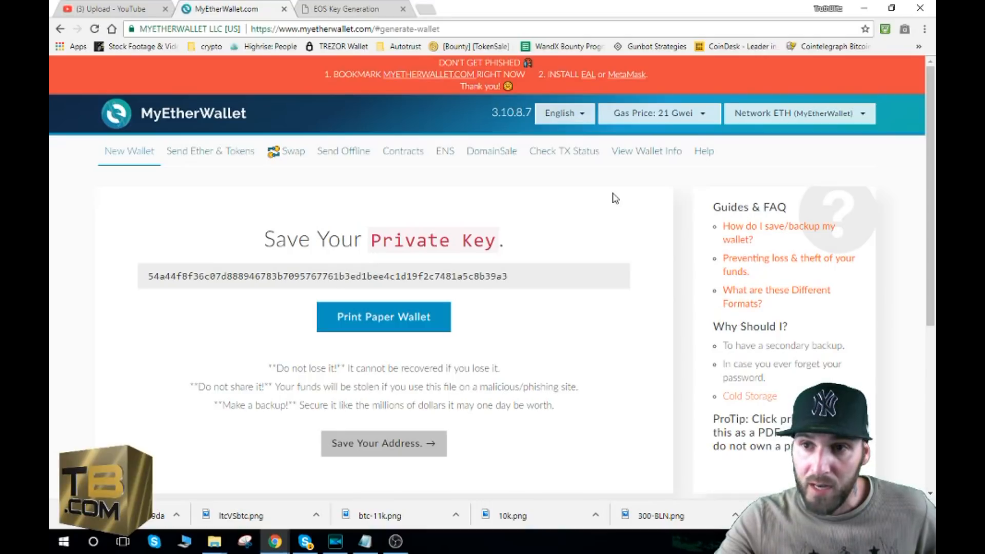
mouse_move(595, 298)
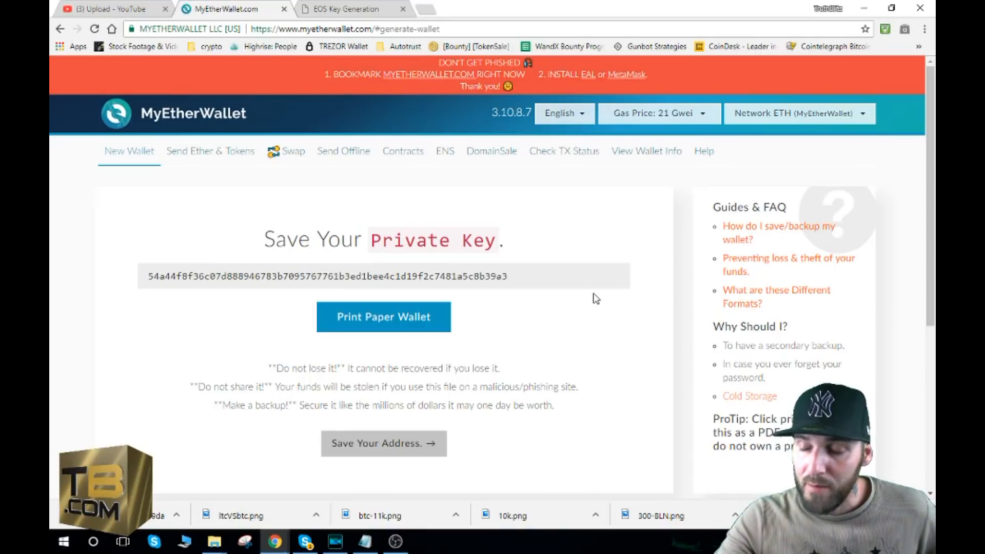
mouse_move(589, 264)
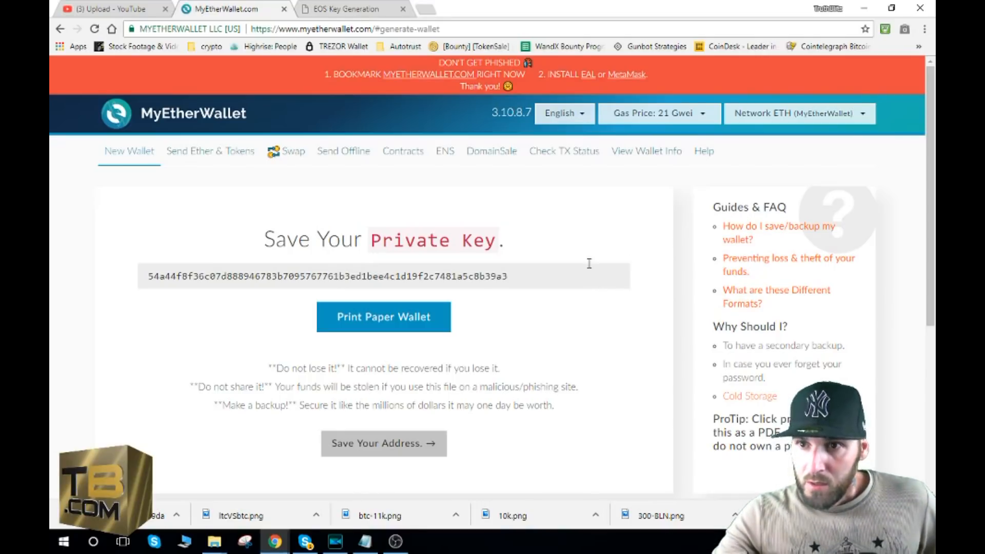
mouse_move(361, 229)
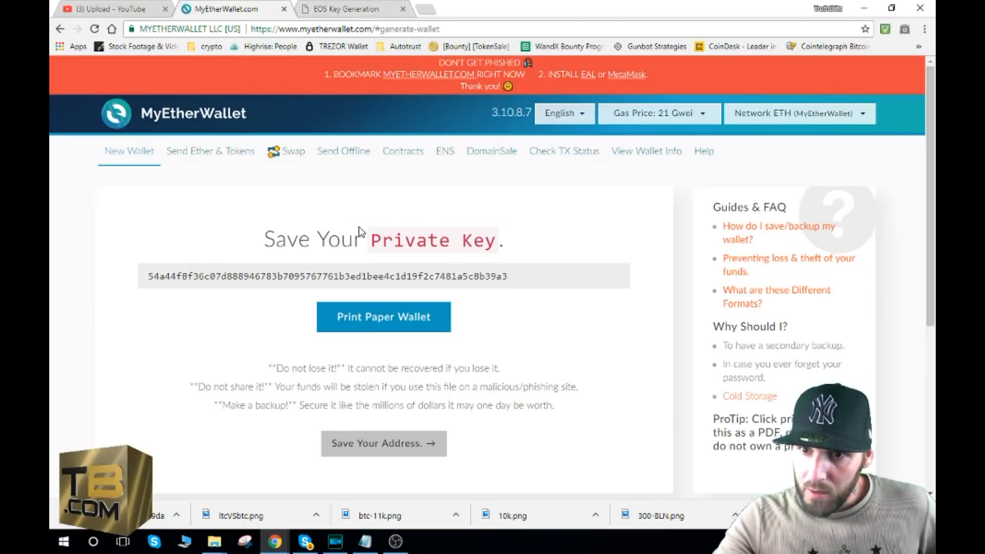
mouse_move(420, 209)
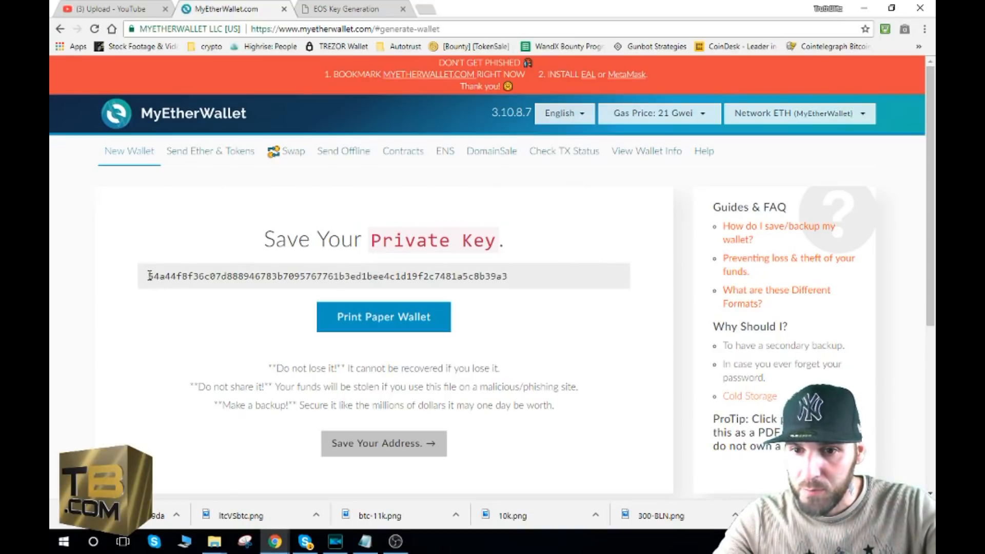
Select the new wallet's private key on the Save Your Private Key page for copying
triple_click(327, 276)
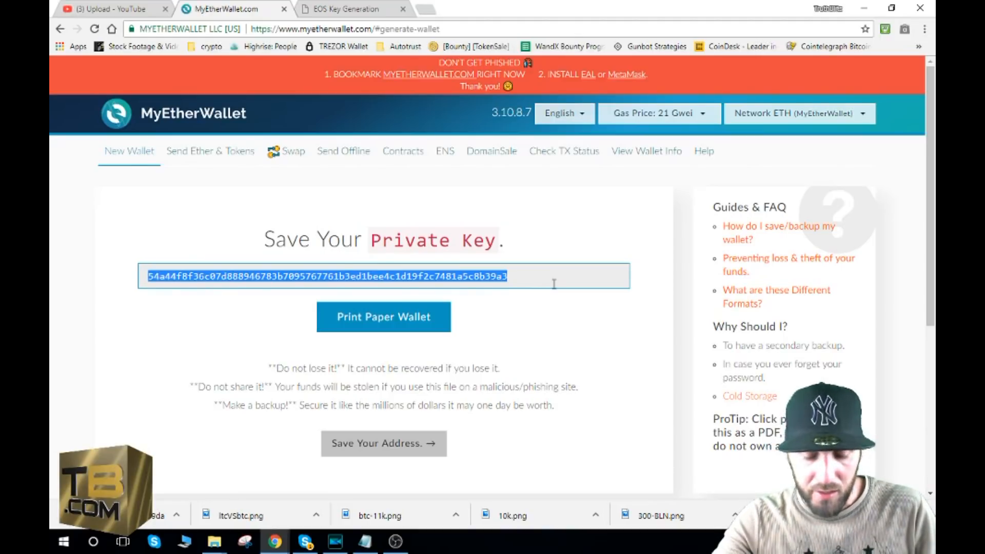
mouse_move(637, 282)
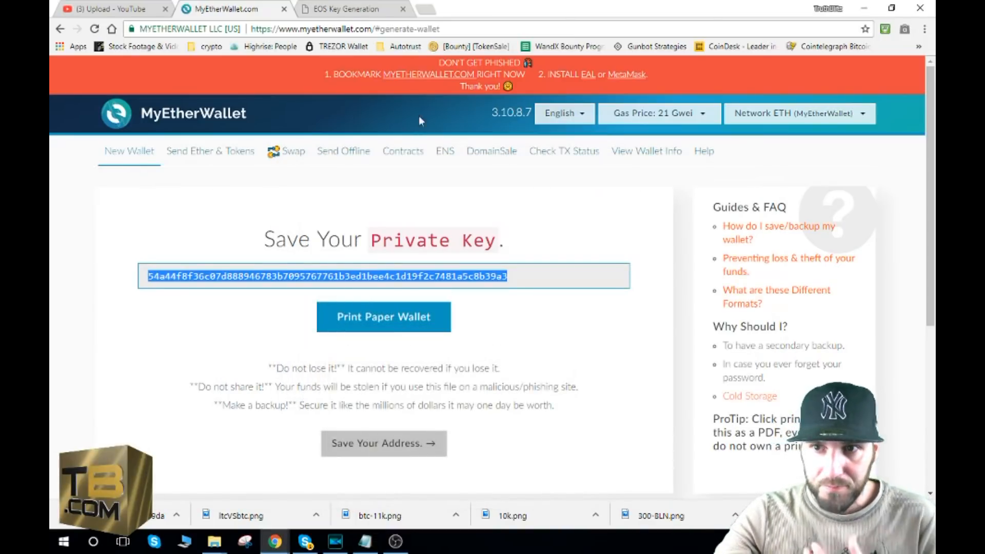
mouse_move(351, 8)
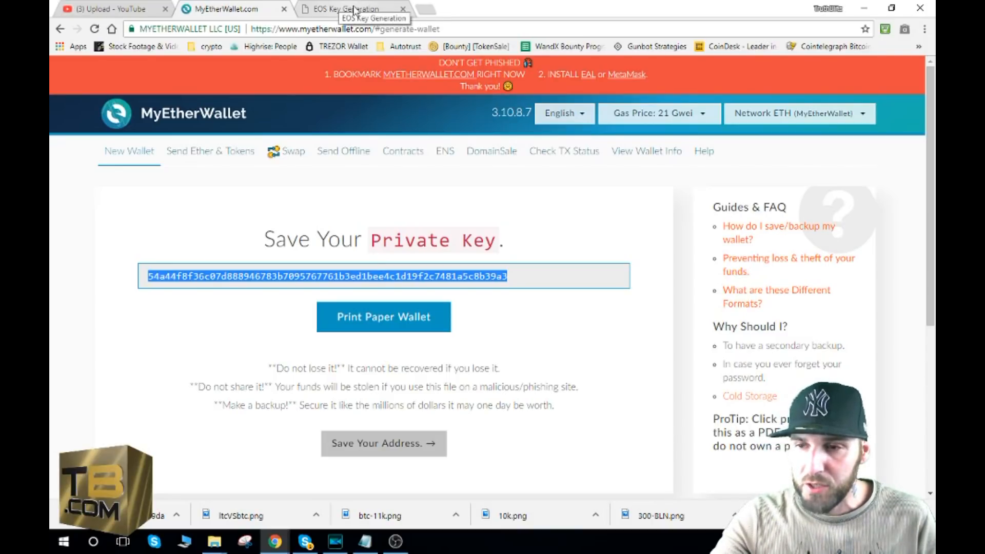
Generate a new EOS public/private key pair and bring up Notepad to store it with the wallet key
left_click(352, 10)
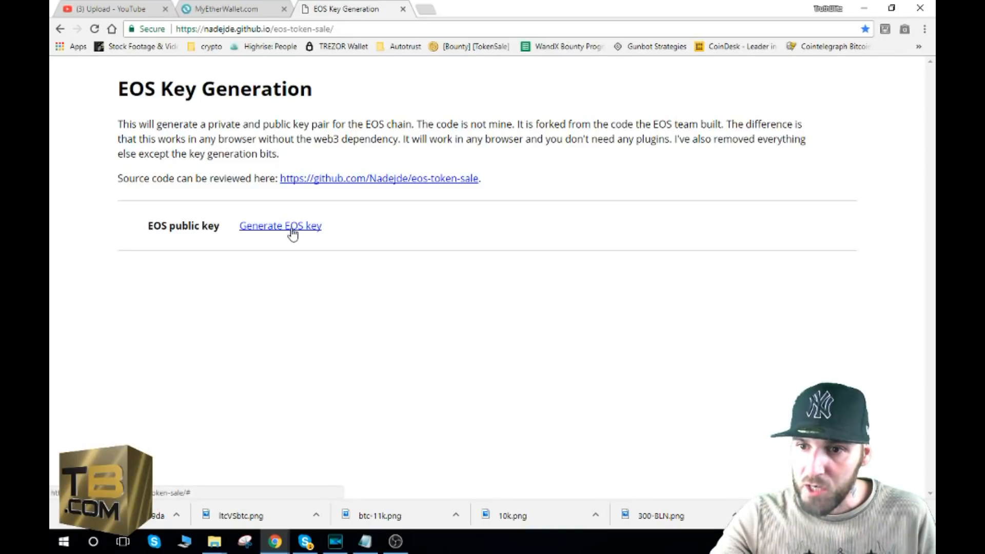
left_click(280, 226)
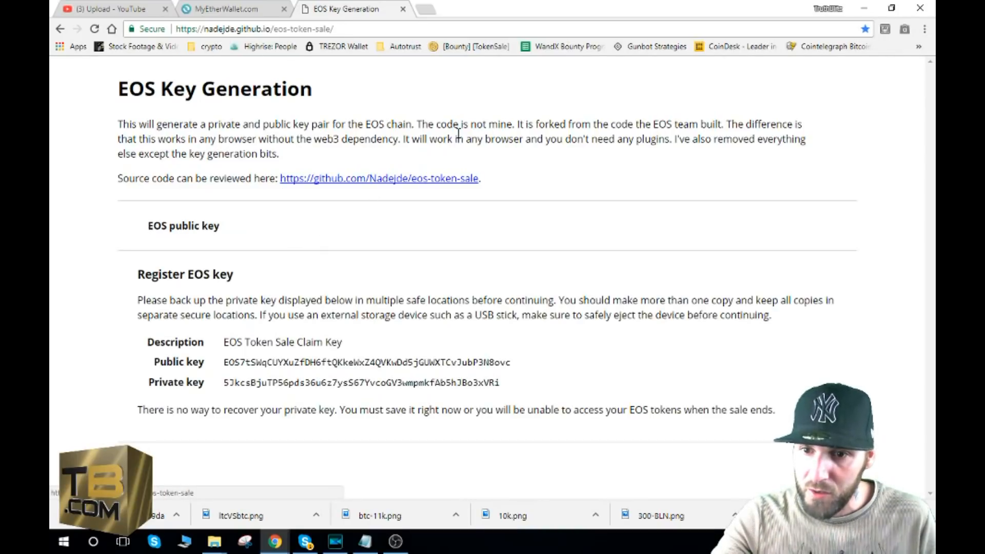
mouse_move(449, 355)
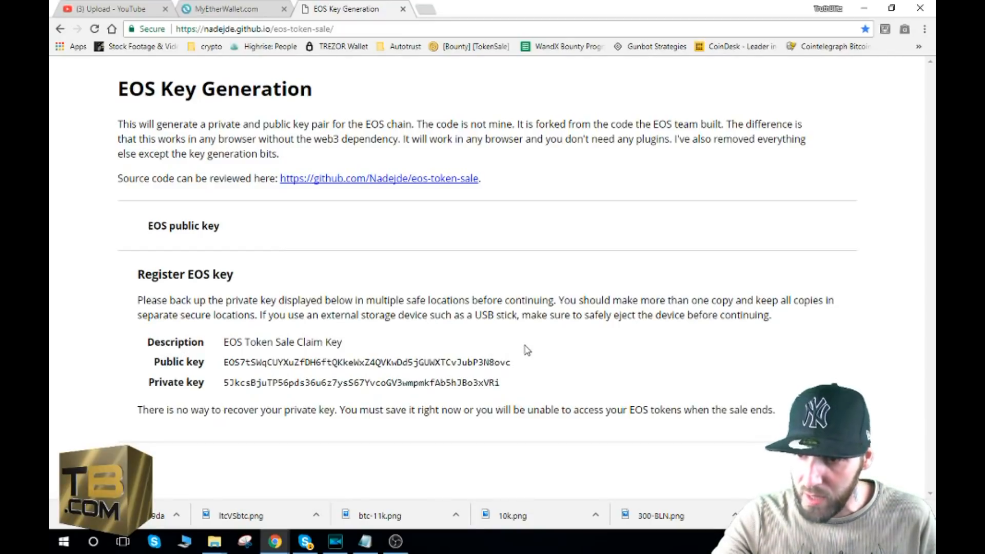
mouse_move(415, 382)
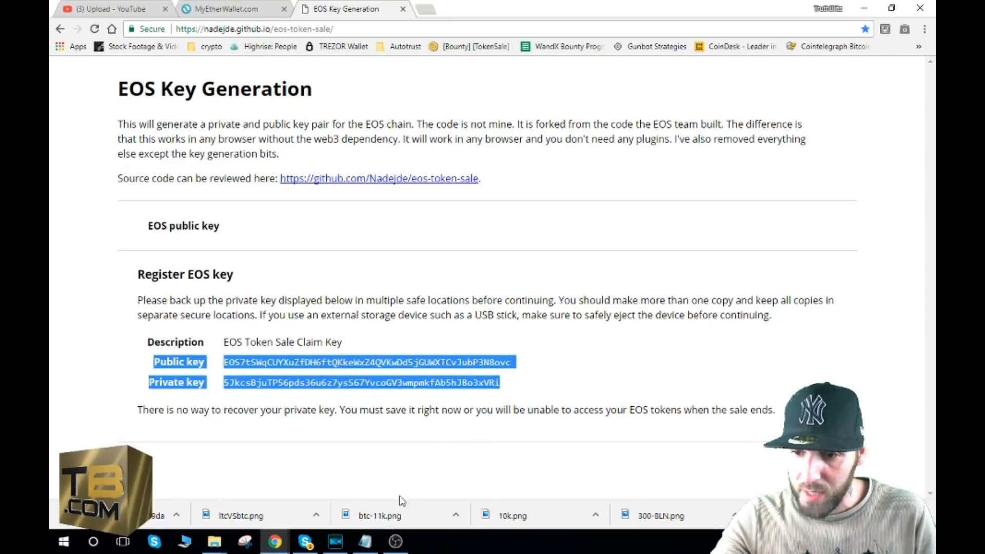
left_click(364, 540)
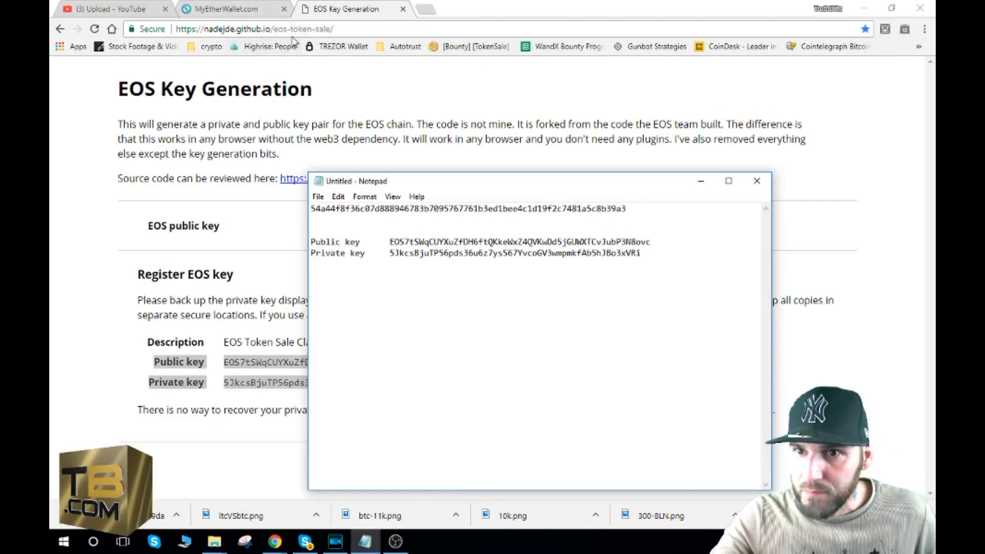
mouse_move(232, 9)
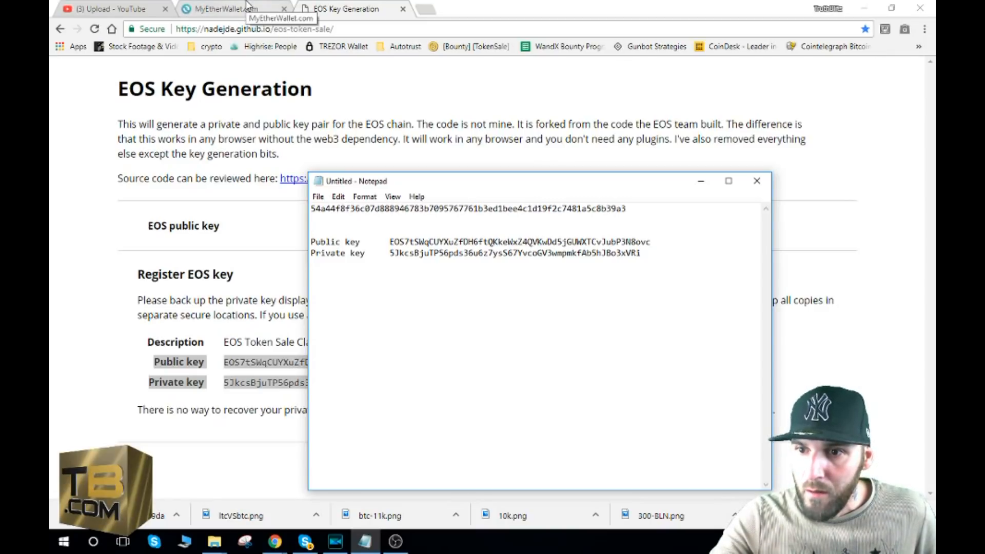
Return to MyEtherWallet and go to the Contracts section
left_click(225, 9)
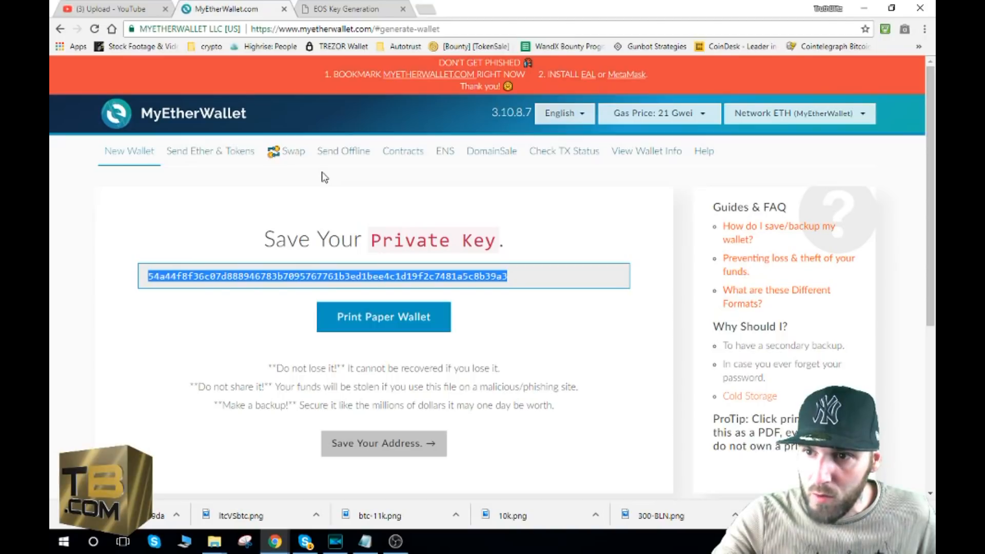
mouse_move(209, 151)
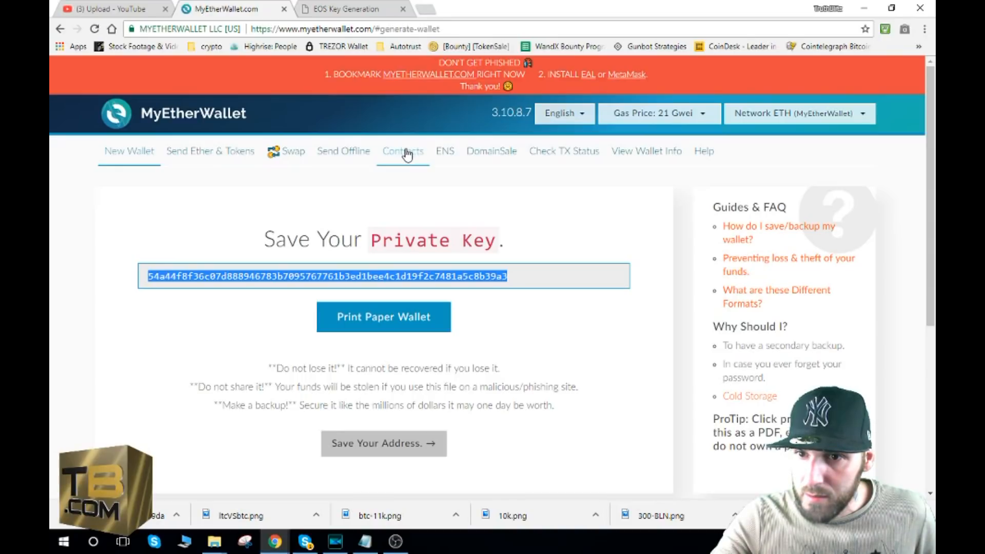
left_click(402, 151)
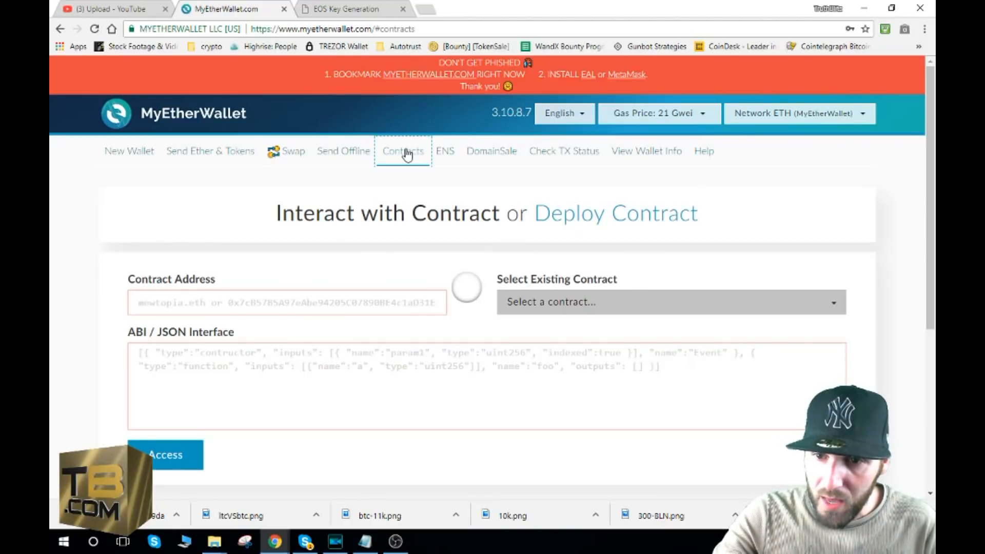
mouse_move(414, 154)
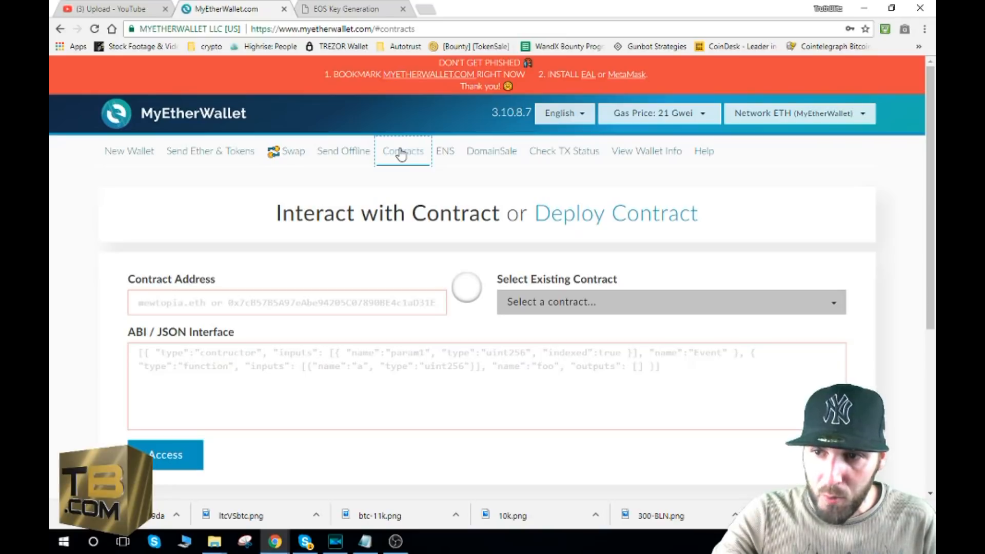
mouse_move(446, 162)
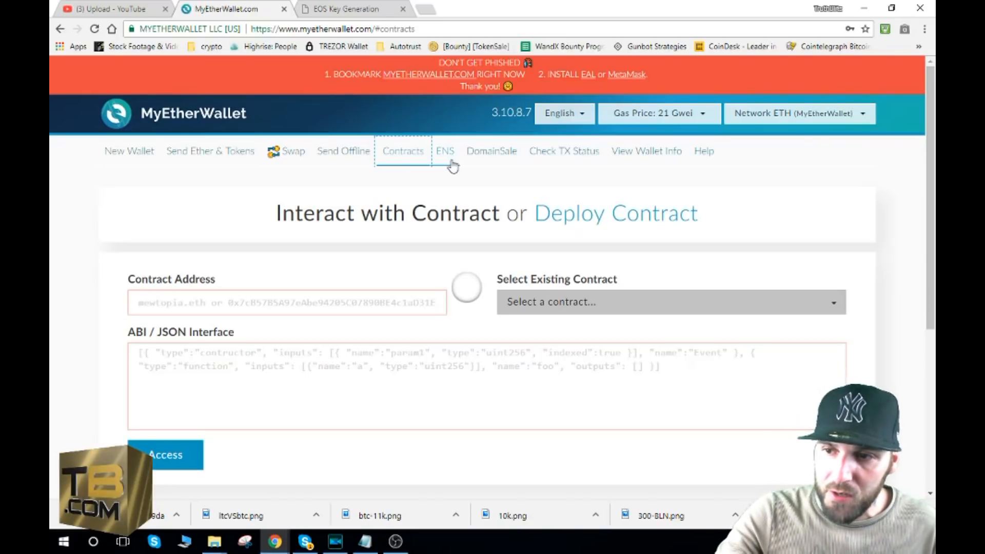
mouse_move(760, 304)
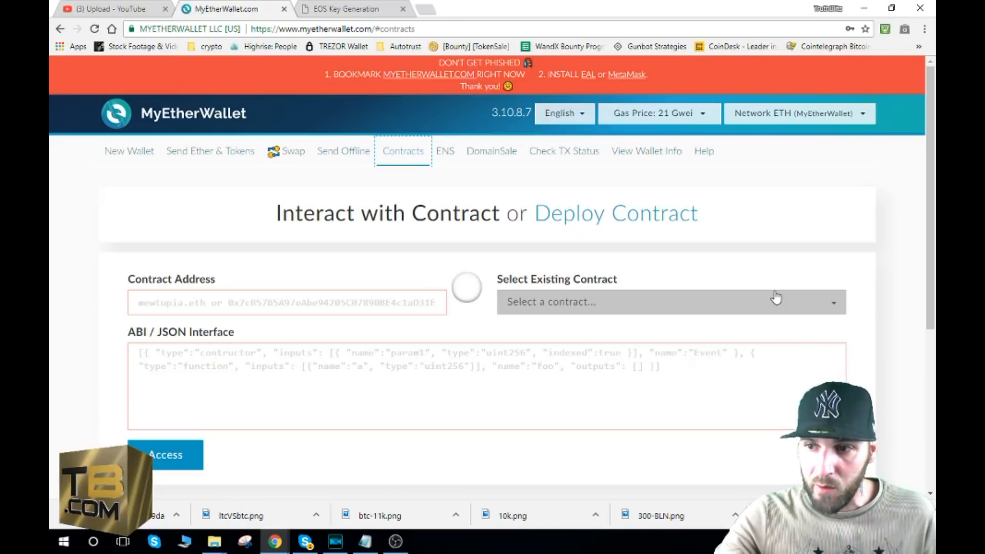
mouse_move(828, 309)
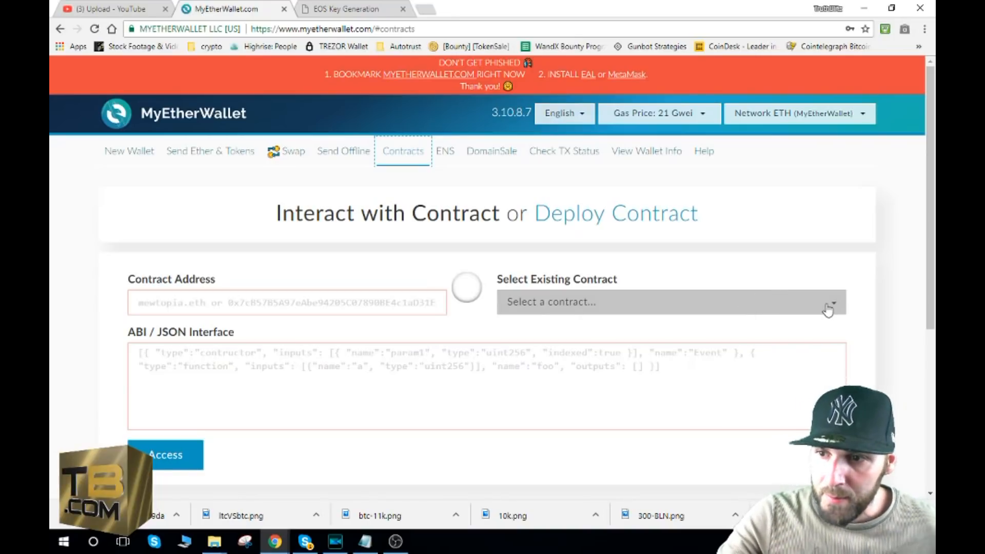
mouse_move(672, 263)
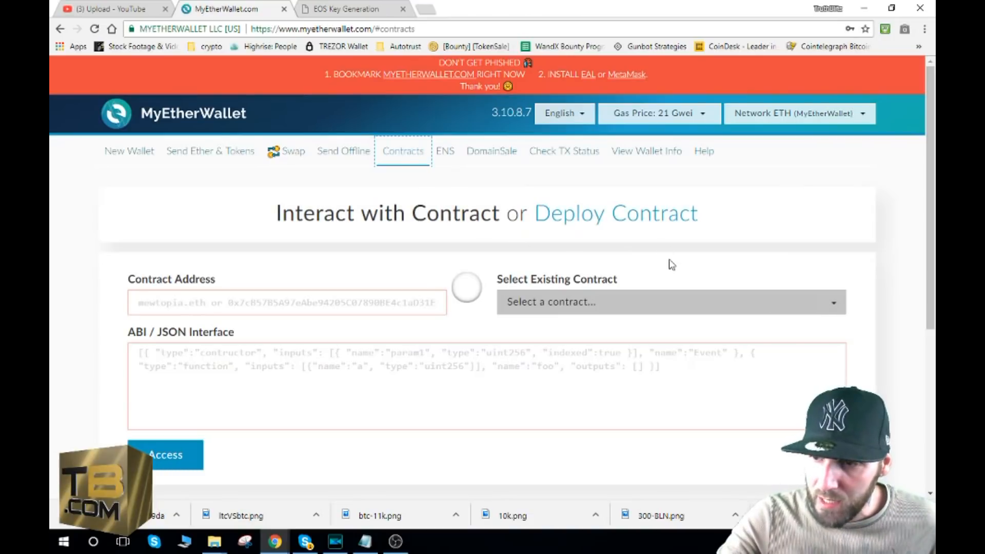
Load the EOS - Contribution contract from the existing contracts list via Access
left_click(669, 302)
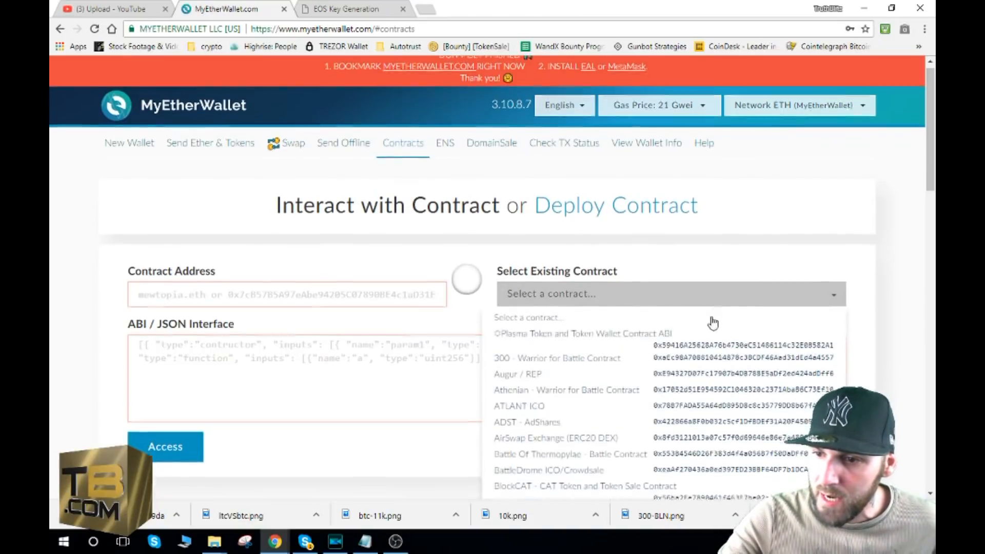
scroll("down", 3)
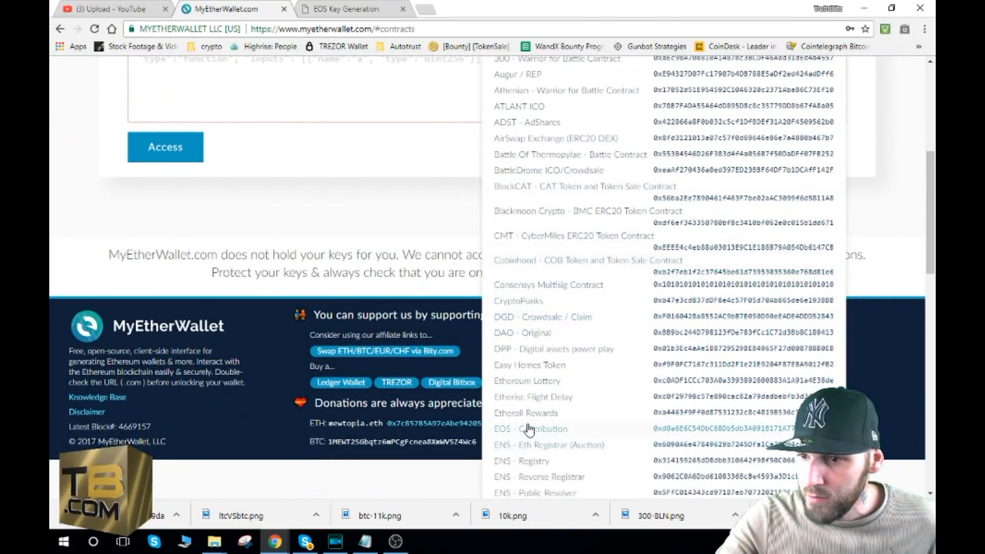
left_click(530, 429)
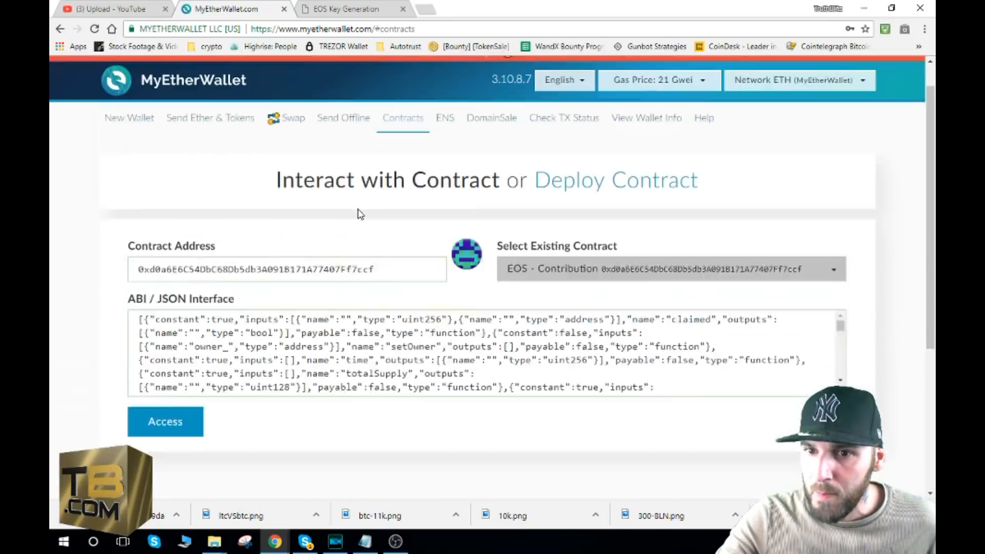
scroll("down", 3)
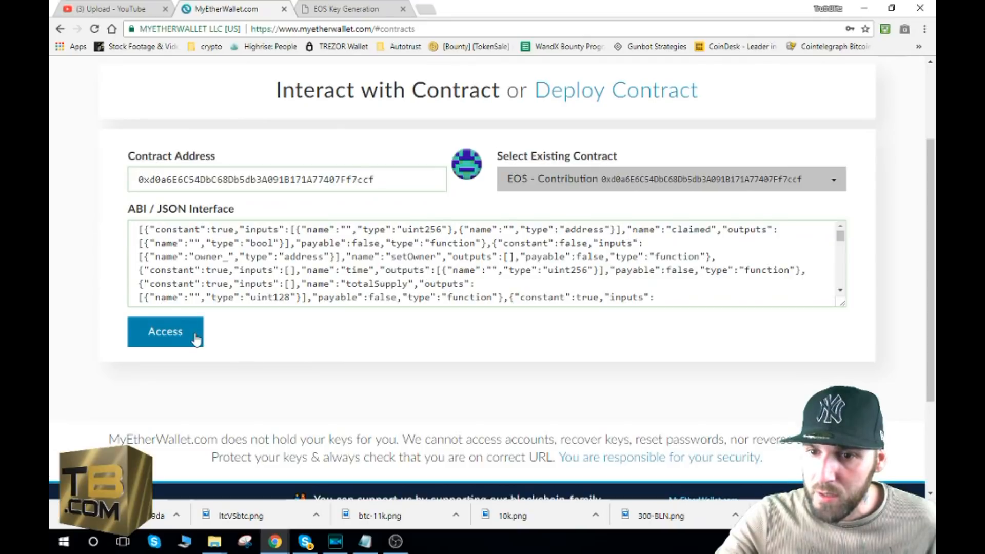
left_click(164, 331)
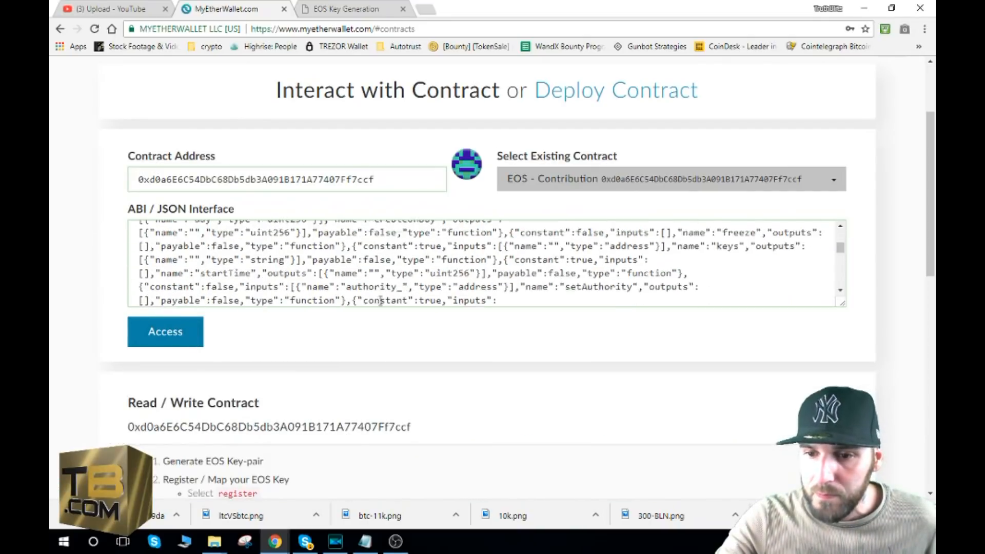
Bring up the contract's Select a function list to choose the register function
scroll("down", 3)
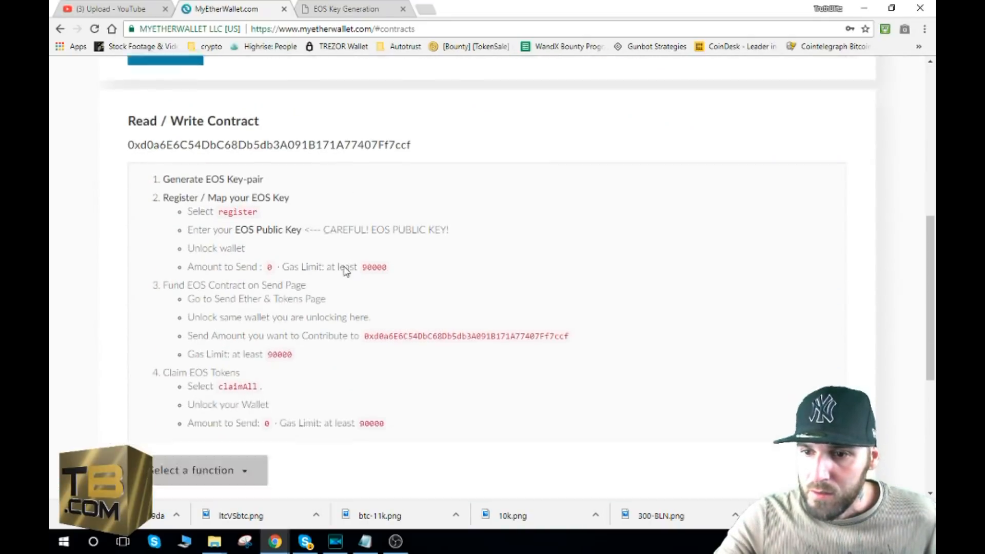
scroll("down", 3)
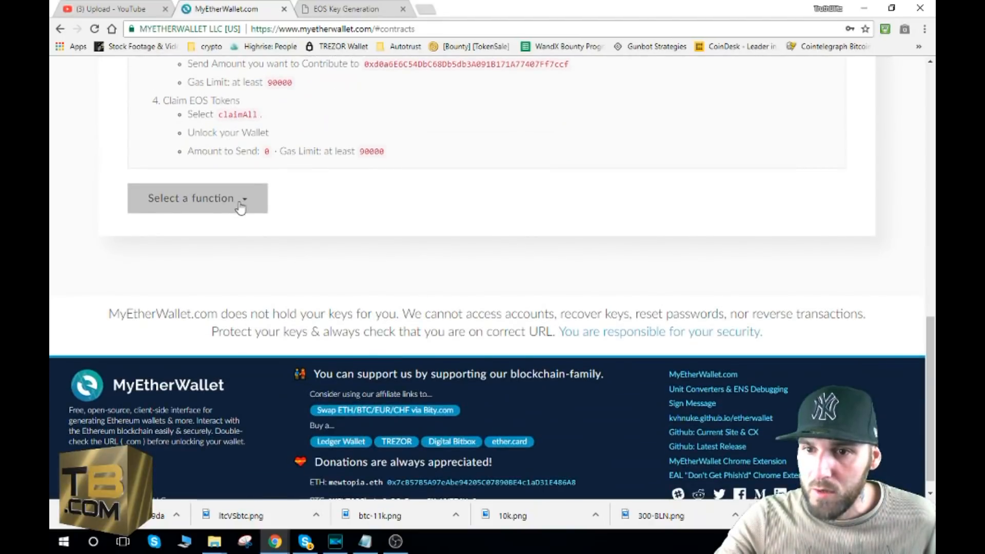
left_click(198, 198)
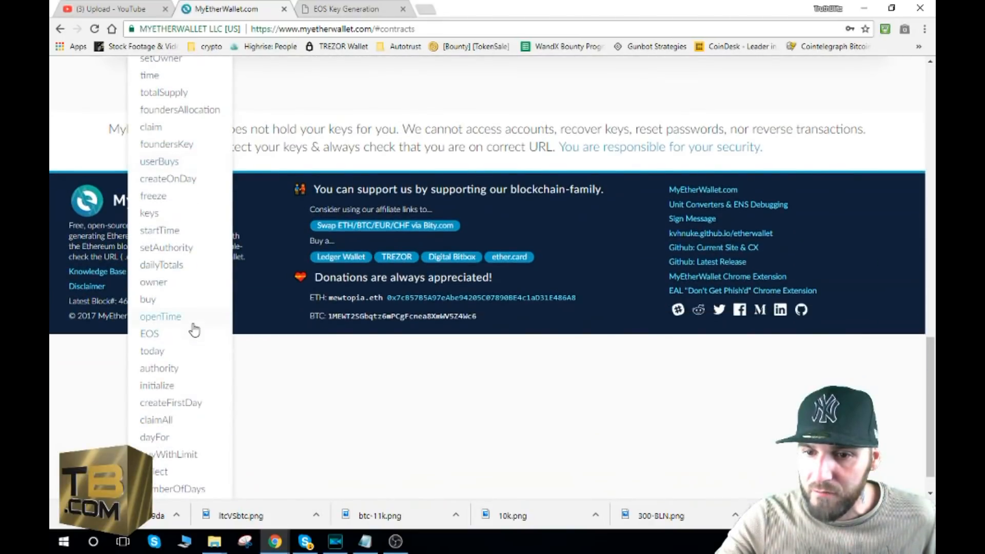
scroll("down", 3)
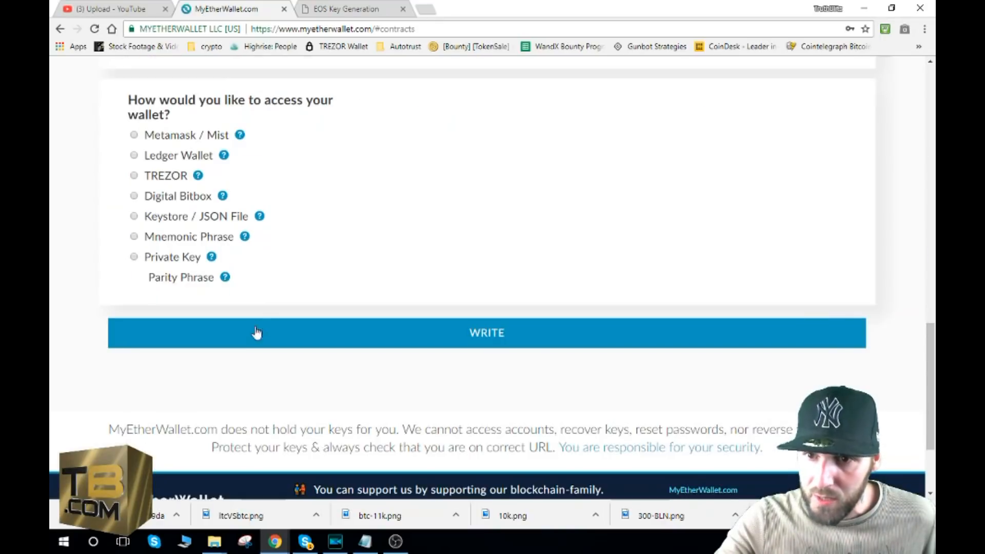
Choose Private Key as the wallet access method so the key entry box appears
scroll("up", 3)
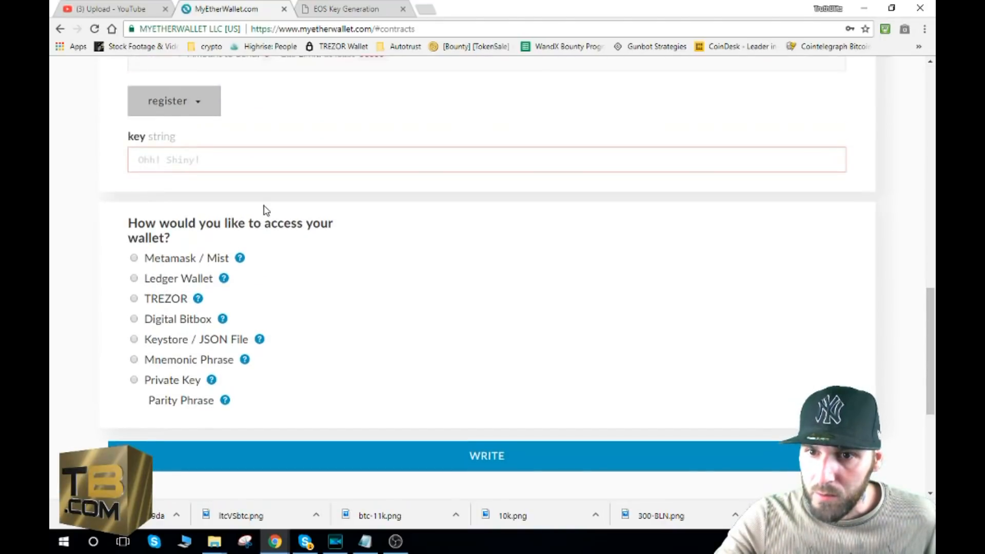
scroll("up", 3)
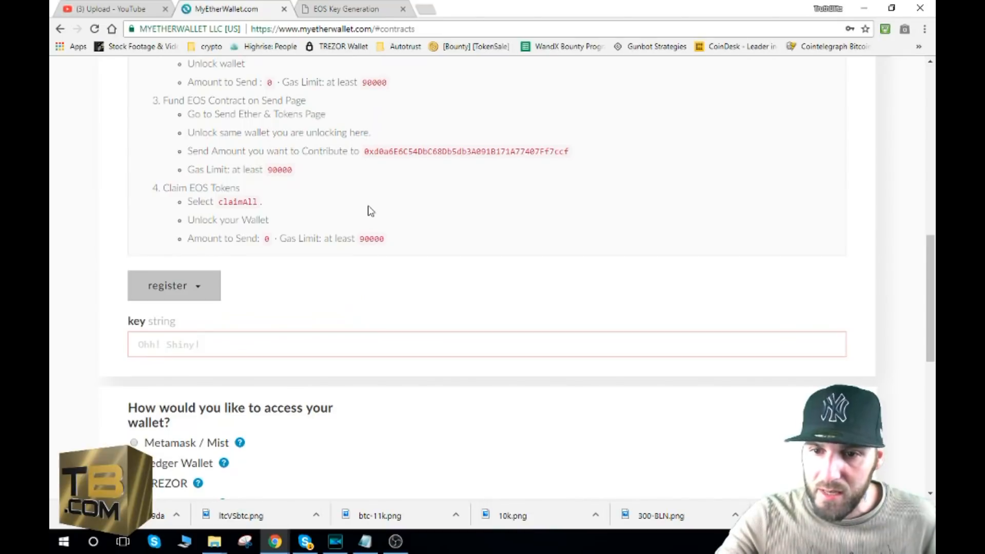
scroll("down", 3)
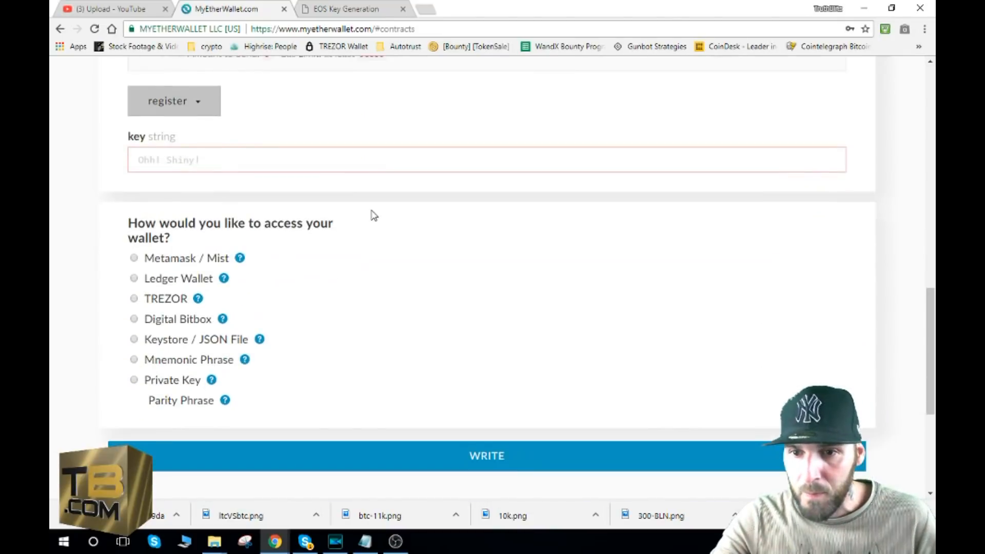
mouse_move(141, 393)
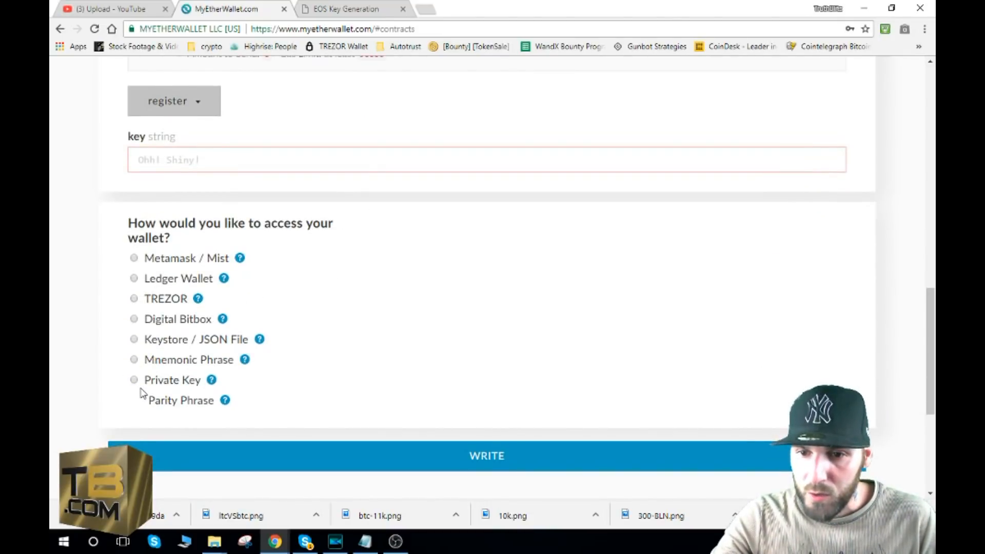
left_click(133, 380)
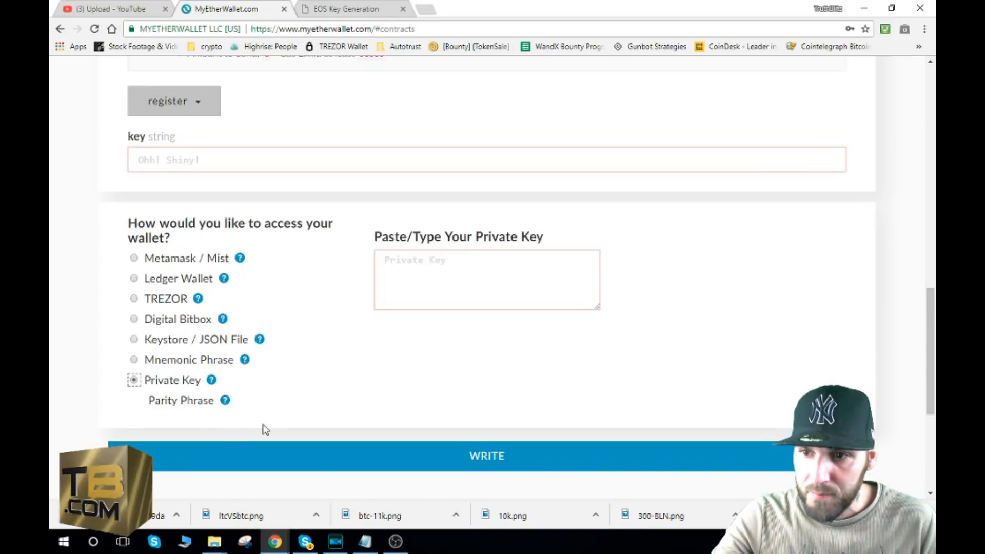
scroll("down", 3)
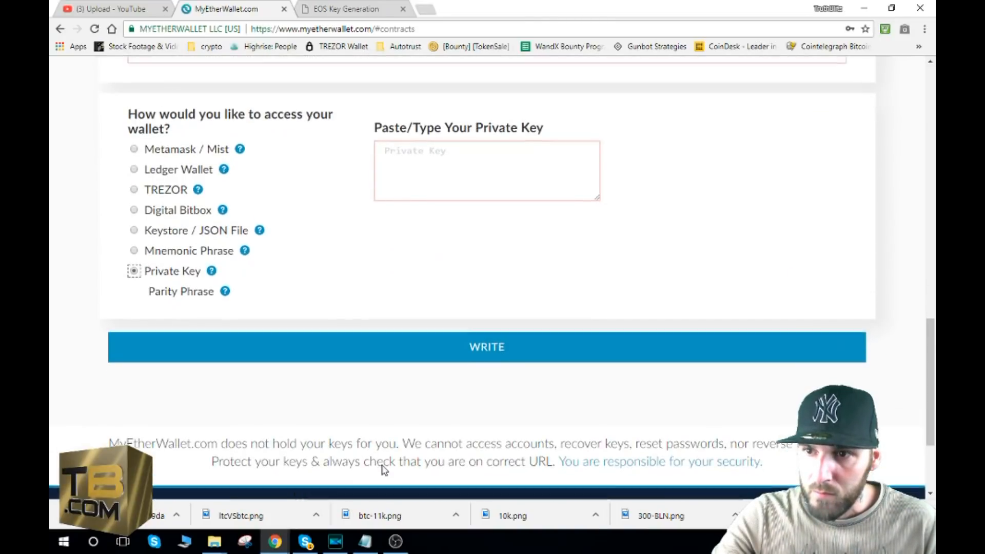
scroll("up", 3)
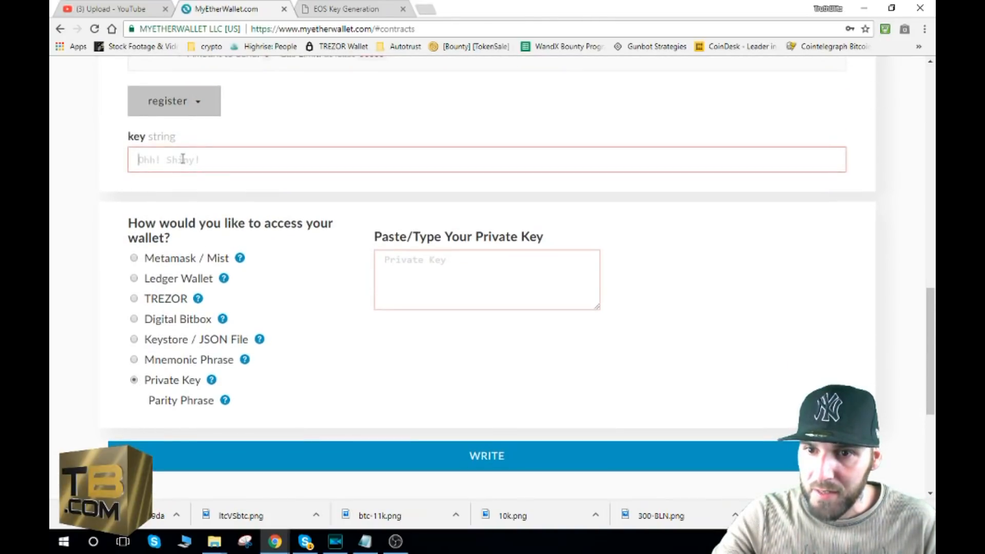
Fill the register key and private key fields and unlock the wallet
left_click(364, 541)
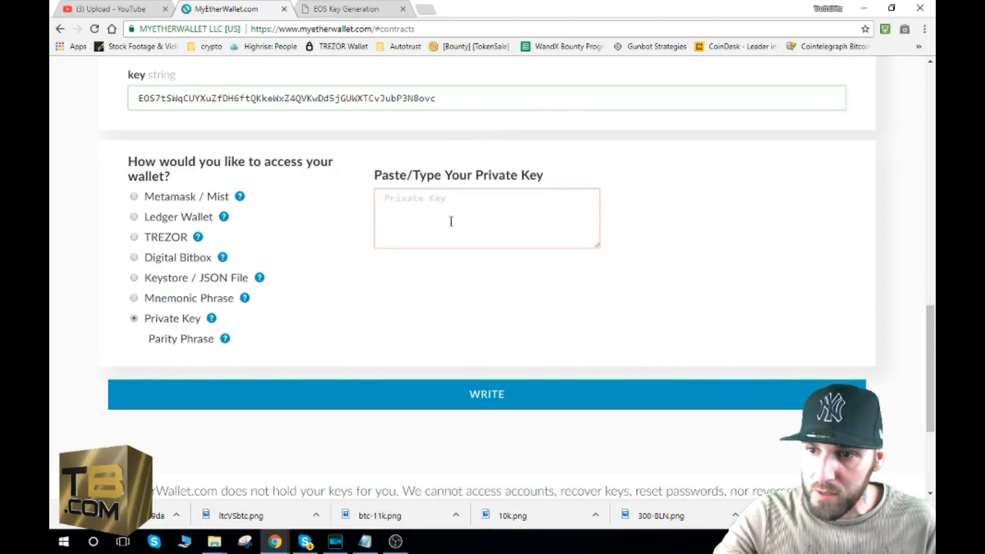
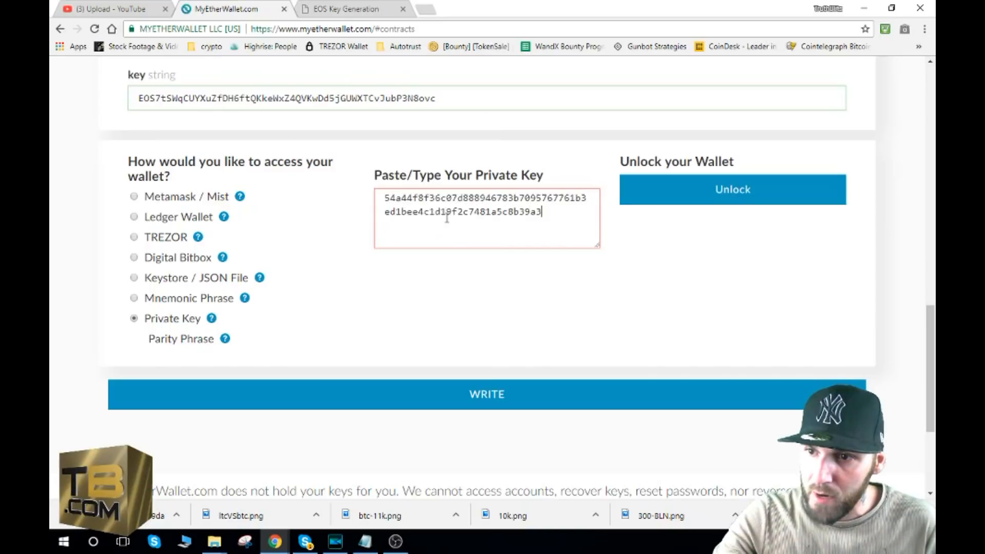
mouse_move(608, 276)
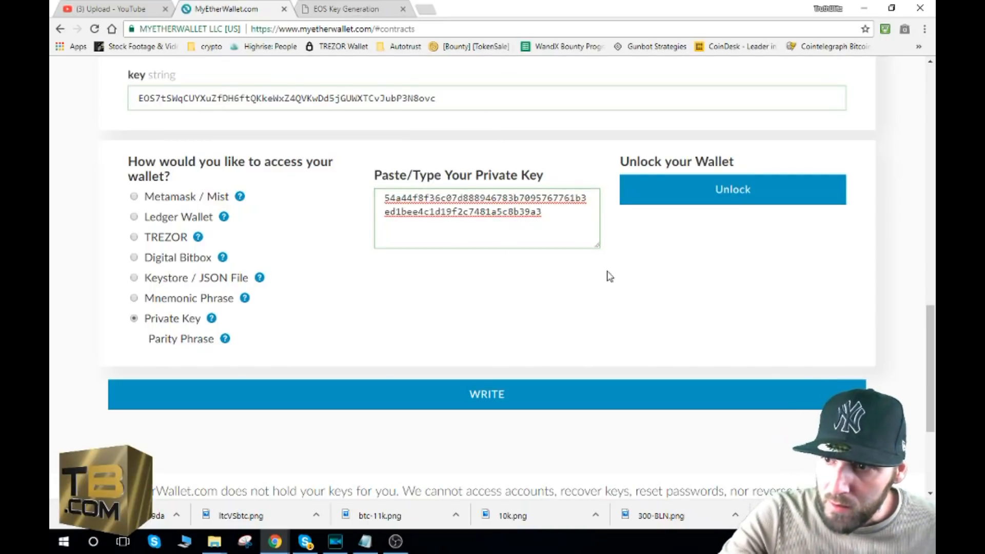
mouse_move(733, 188)
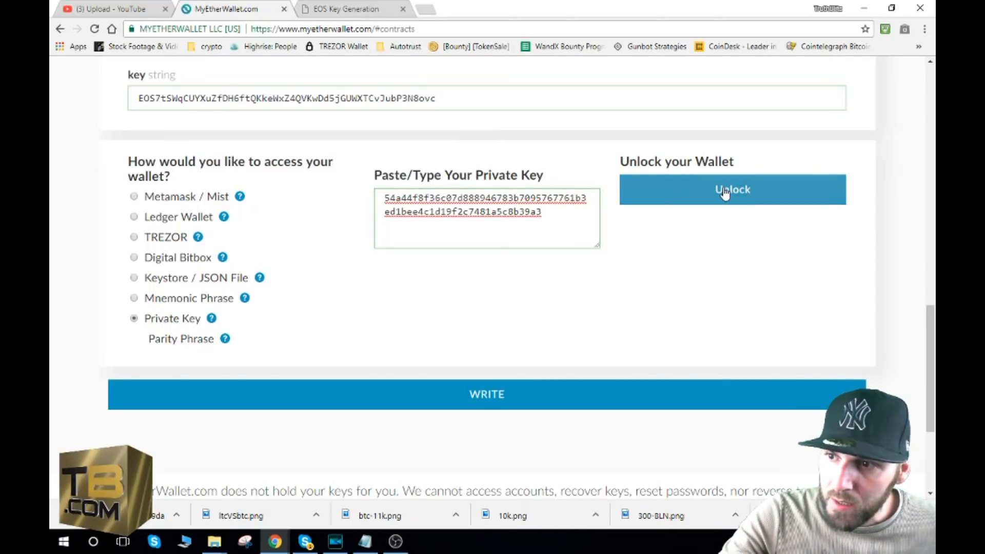
left_click(731, 189)
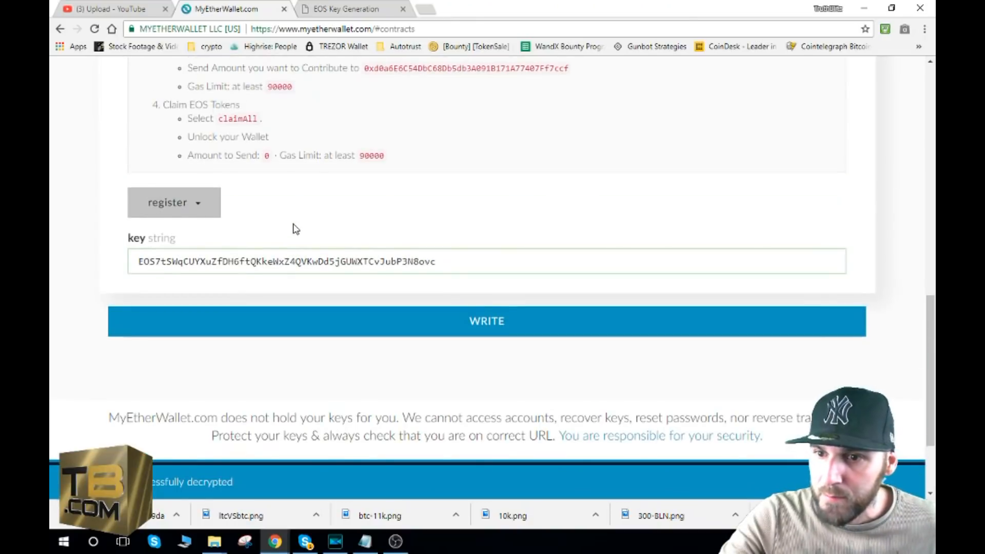
mouse_move(477, 216)
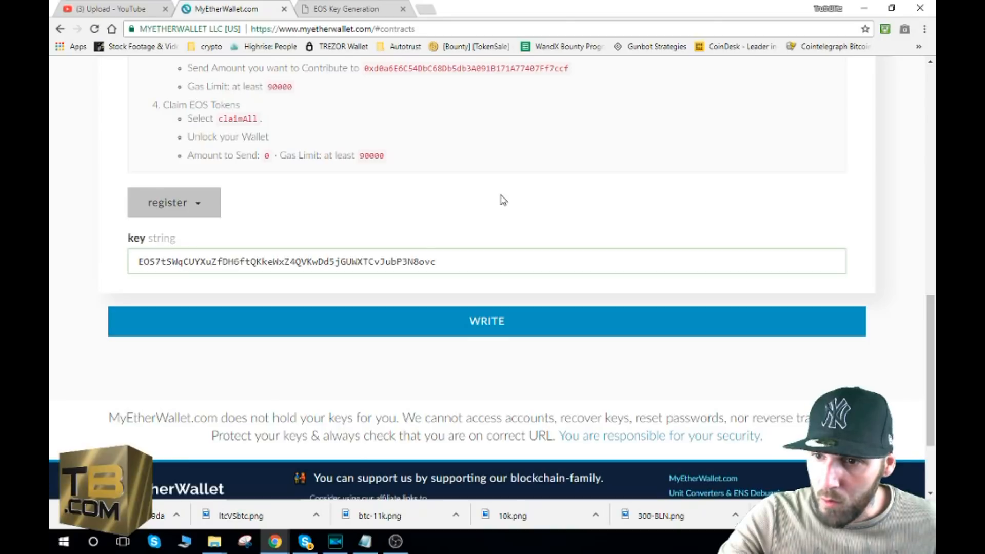
Write the register function with Amount to Send 0, generate the transaction and confirm sending it
left_click(486, 322)
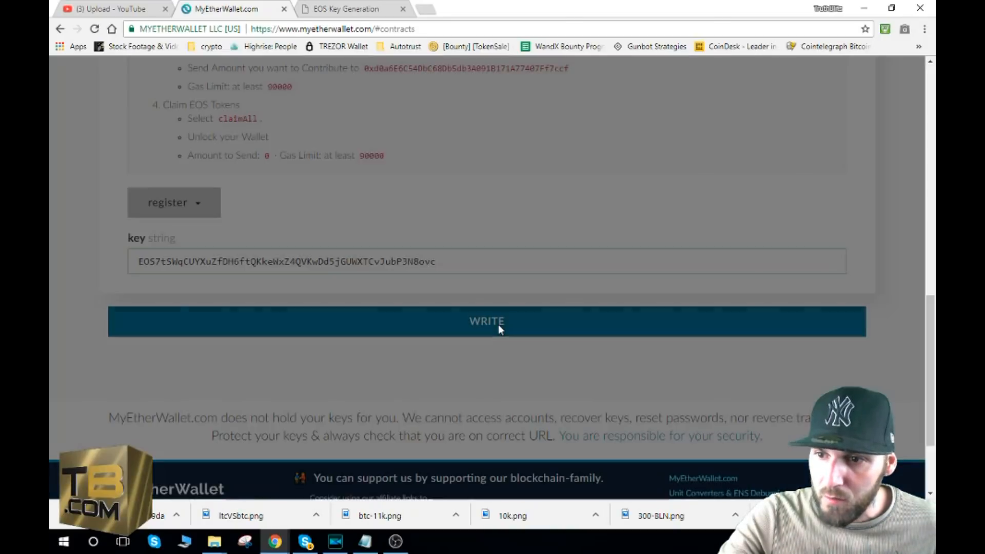
left_click(486, 321)
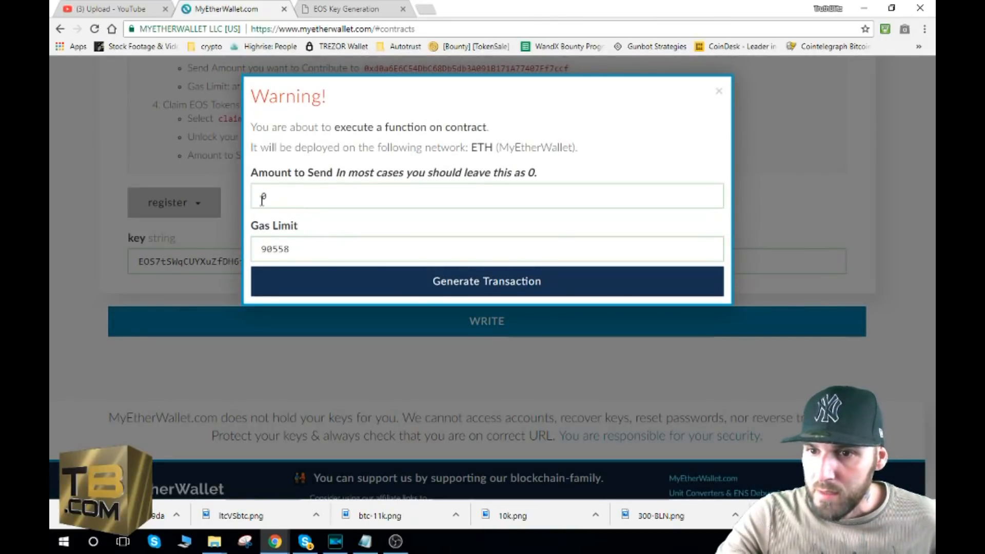
type("0")
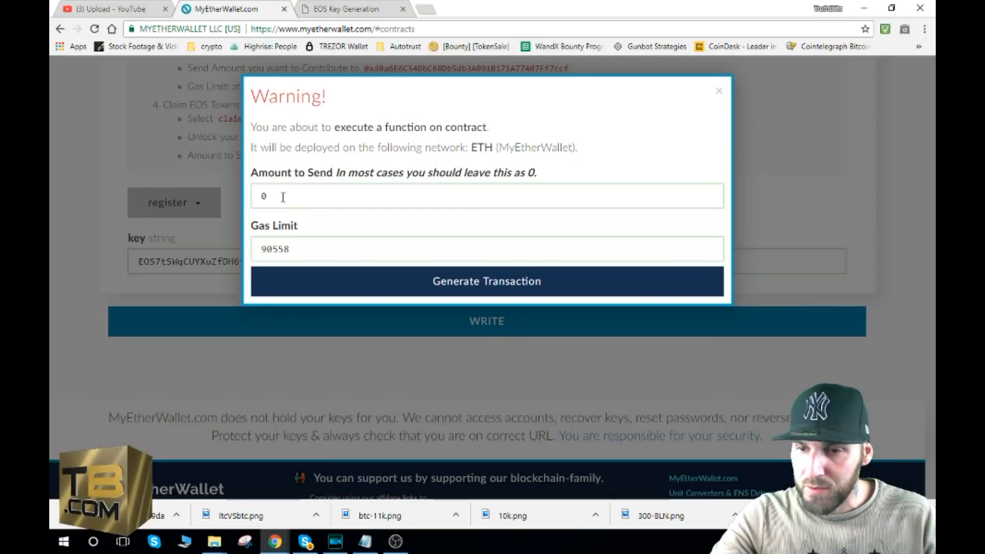
mouse_move(361, 240)
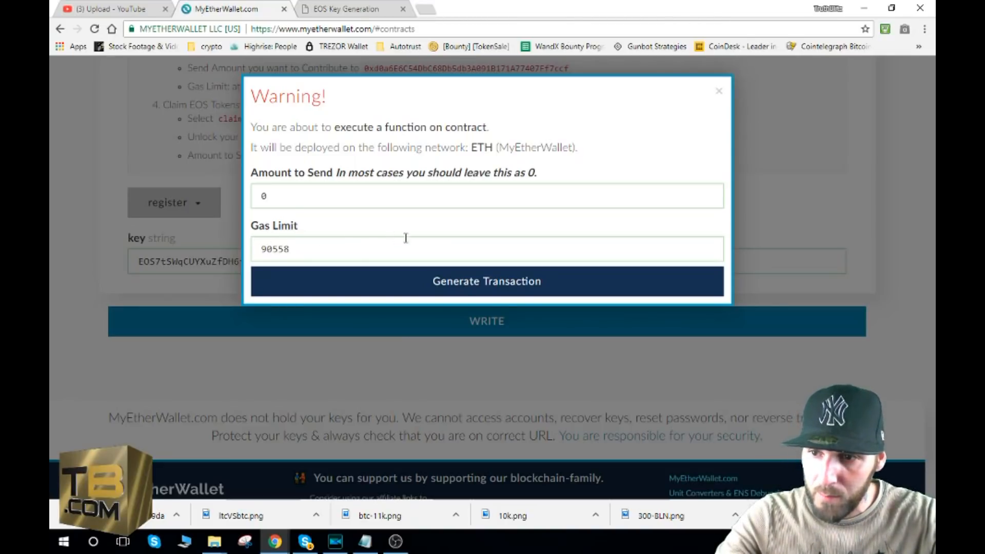
left_click(486, 281)
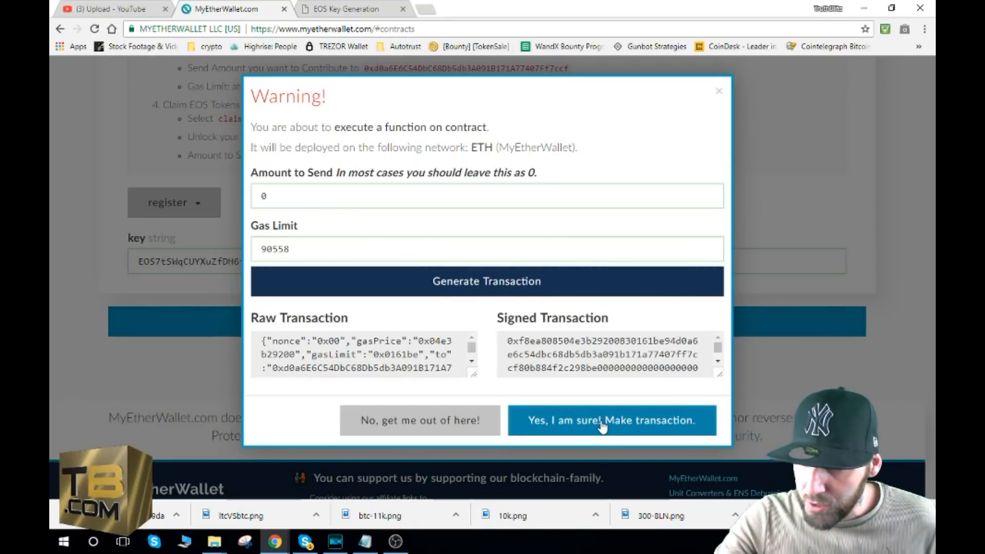
left_click(609, 421)
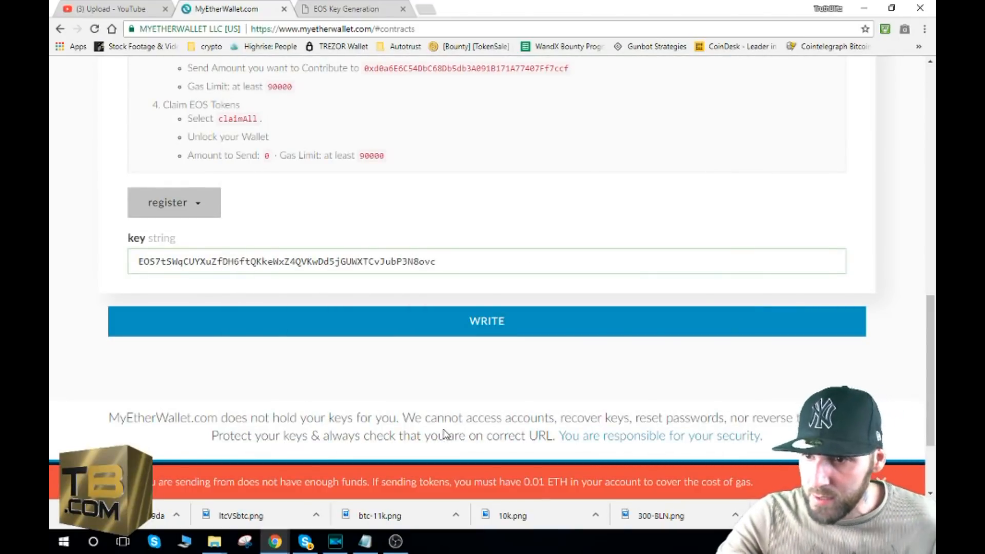
mouse_move(559, 391)
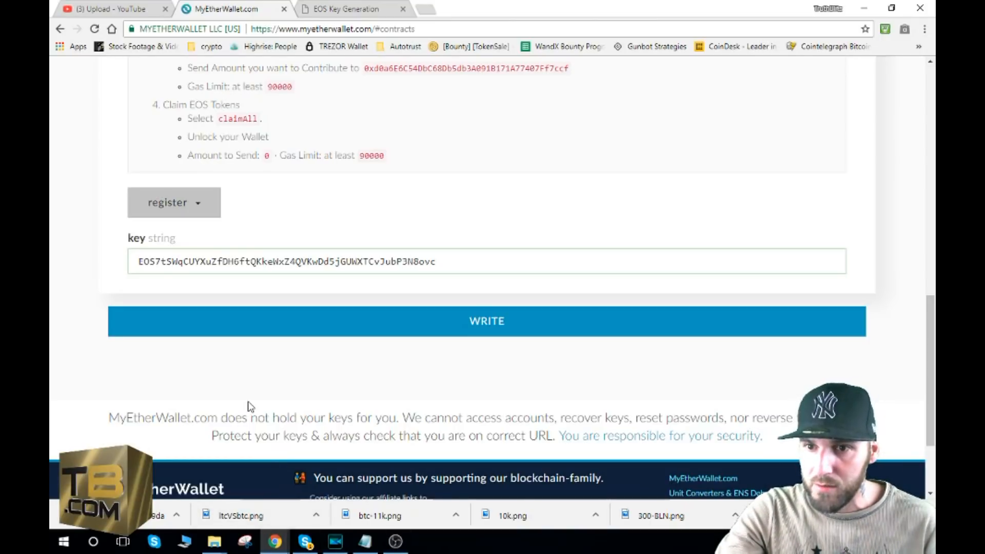
scroll("up", 3)
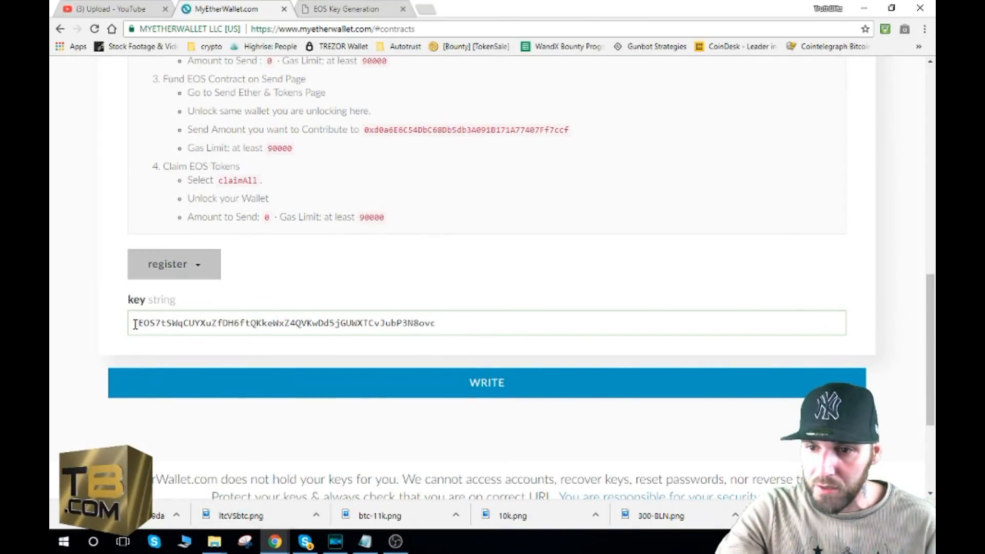
mouse_move(317, 350)
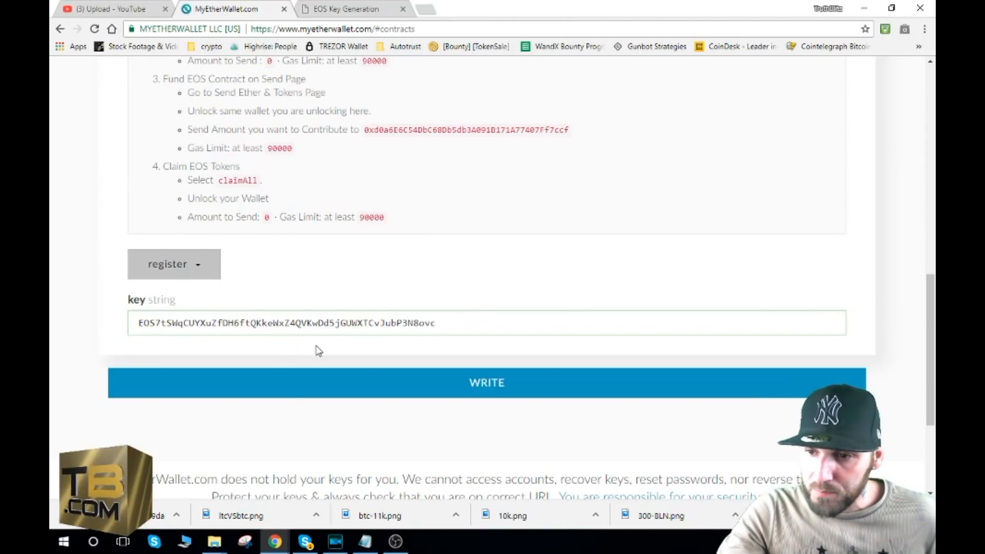
mouse_move(352, 302)
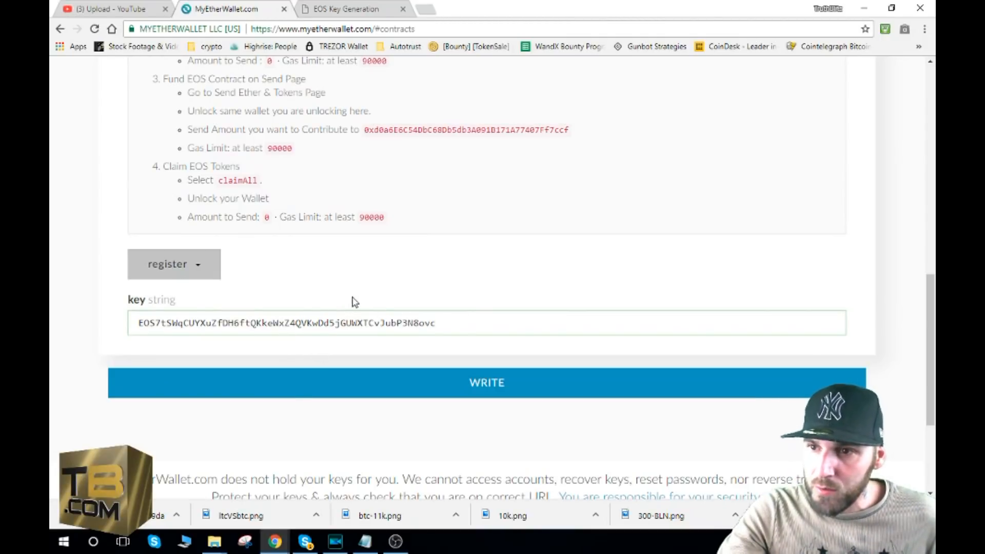
mouse_move(429, 281)
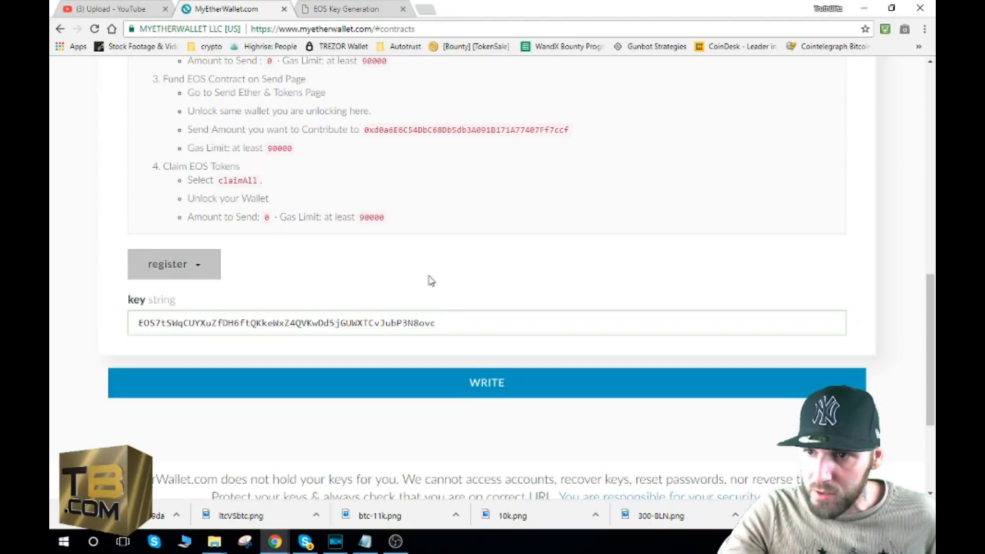
mouse_move(412, 352)
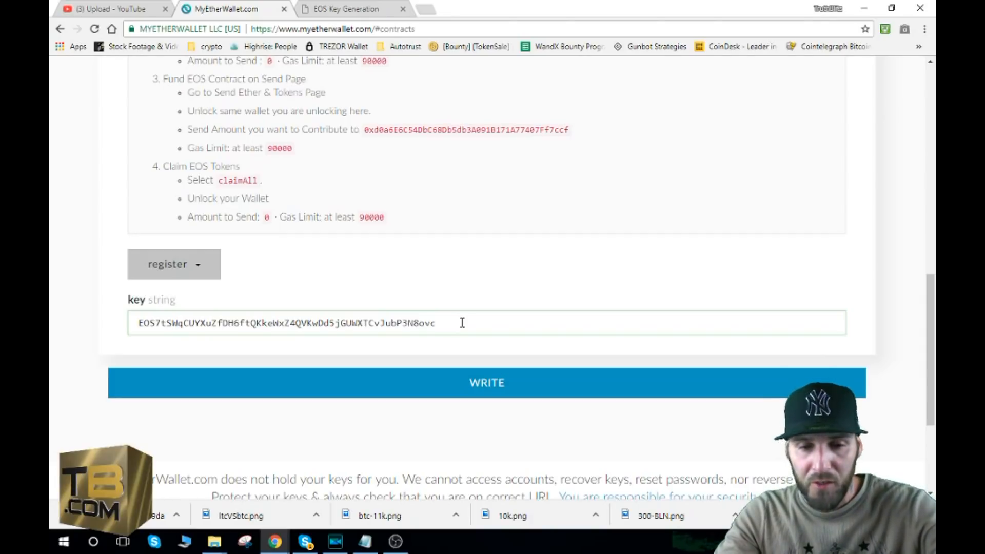
mouse_move(456, 353)
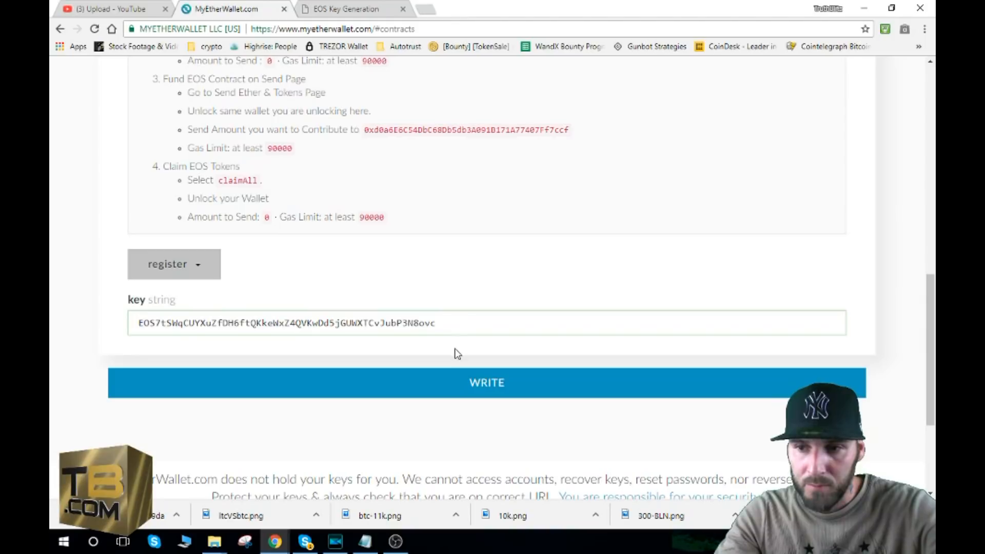
left_click(460, 323)
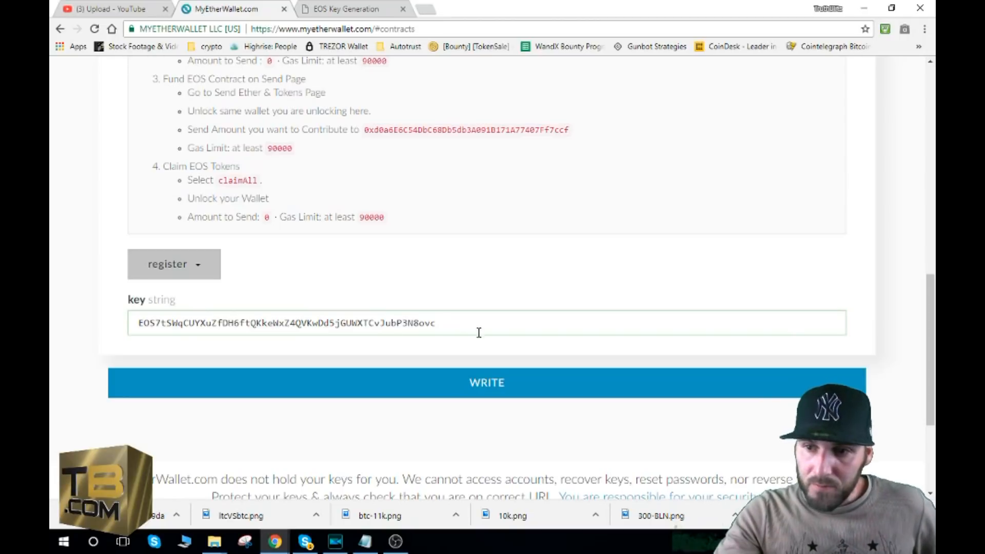
mouse_move(475, 351)
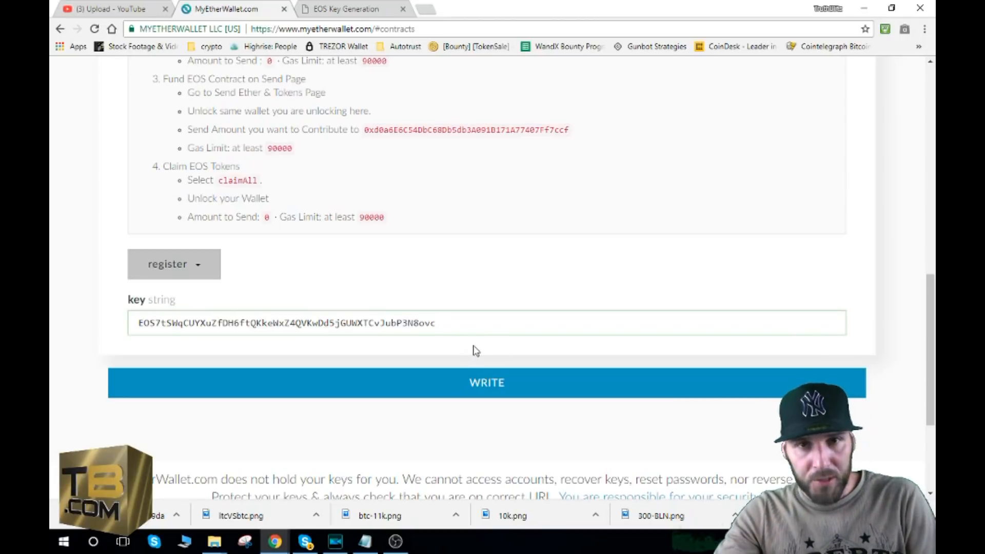
mouse_move(477, 345)
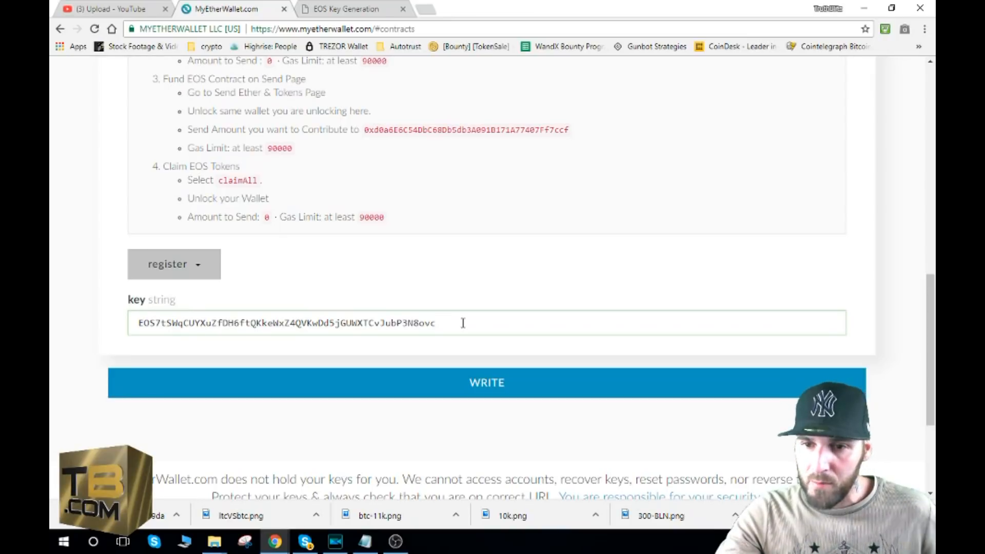
mouse_move(473, 343)
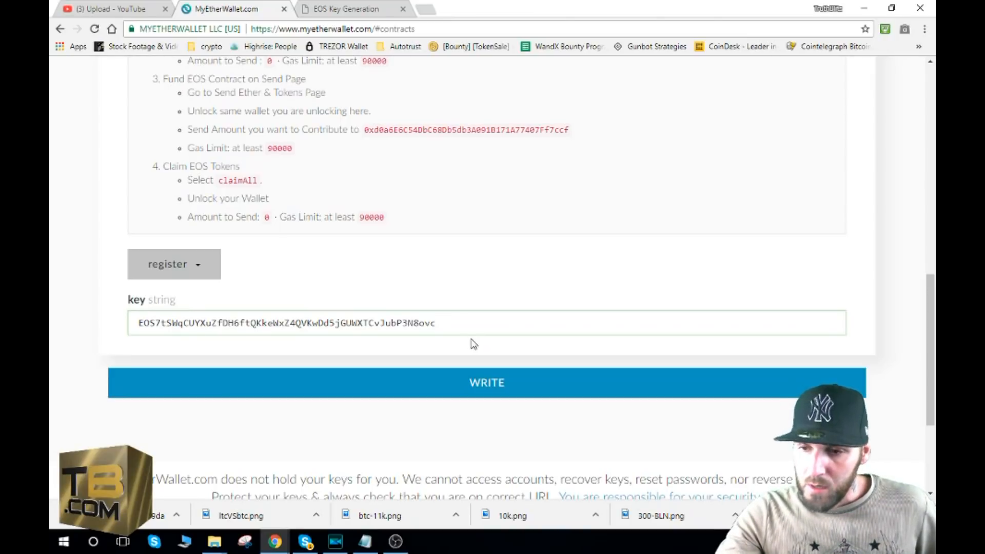
mouse_move(488, 302)
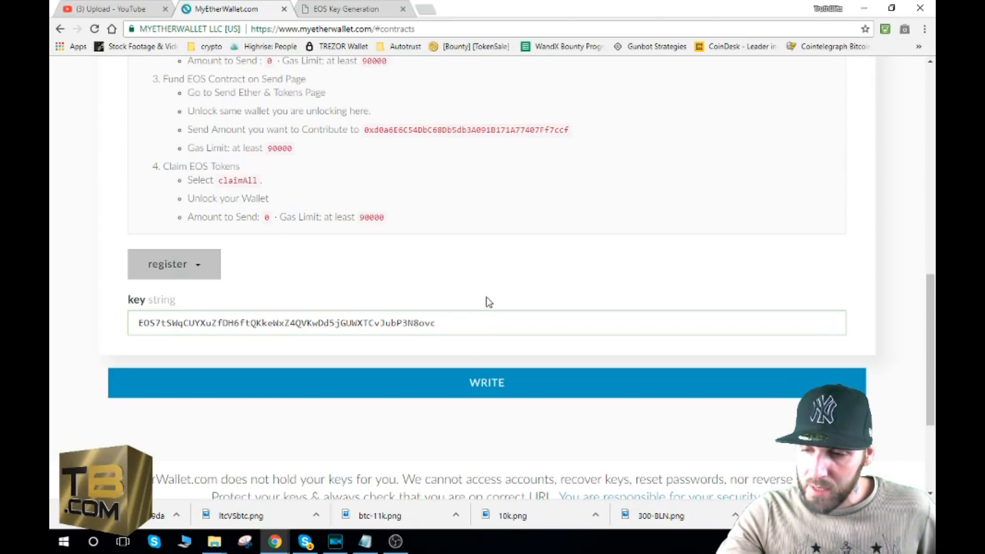